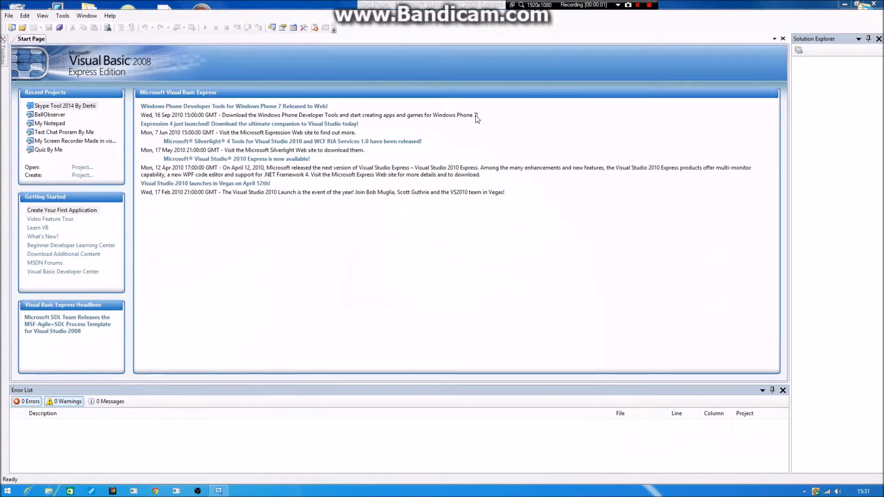
mouse_move(271, 348)
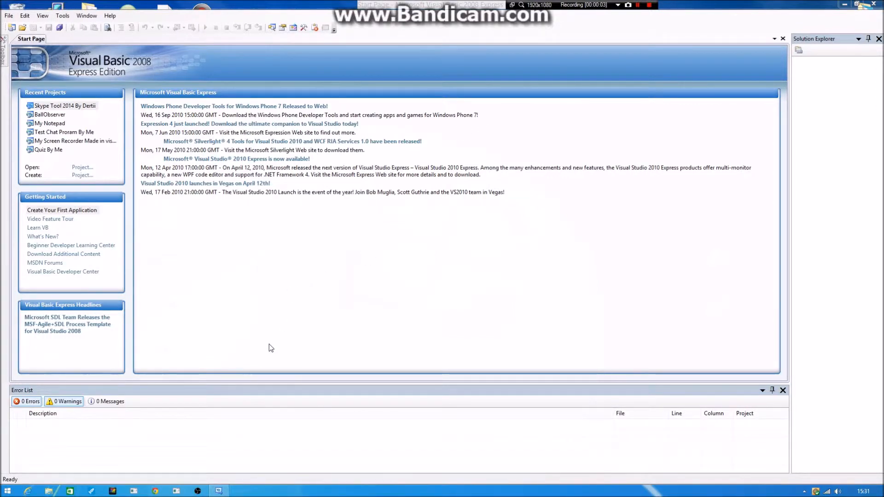
mouse_move(198, 323)
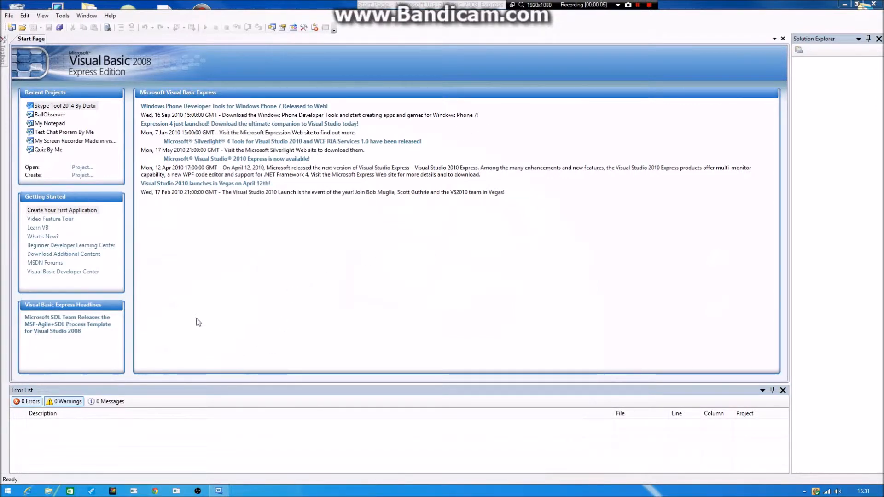
mouse_move(162, 284)
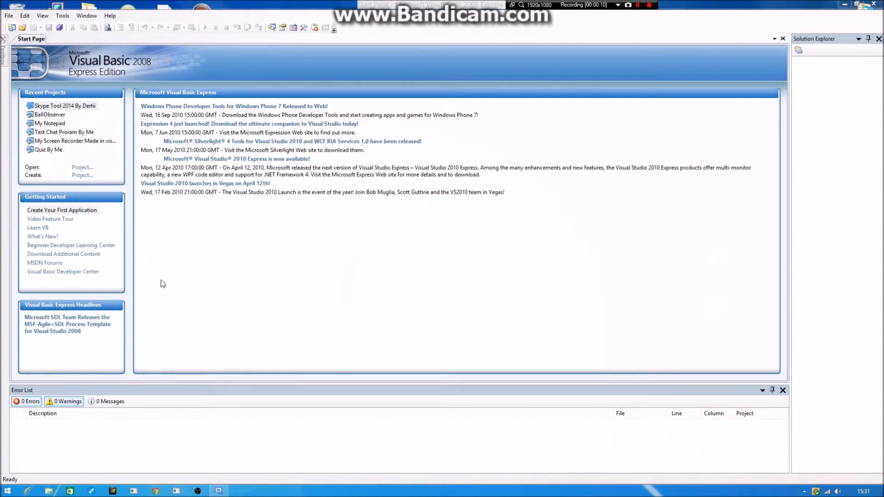
mouse_move(125, 243)
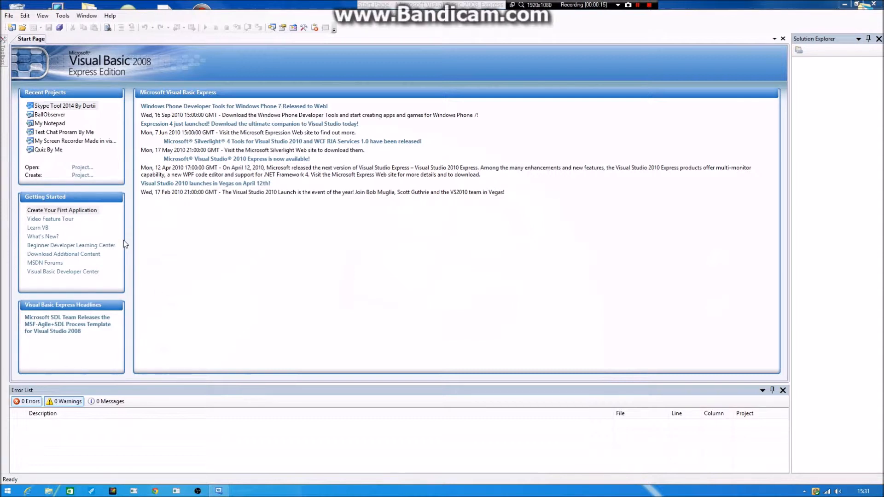
mouse_move(82, 183)
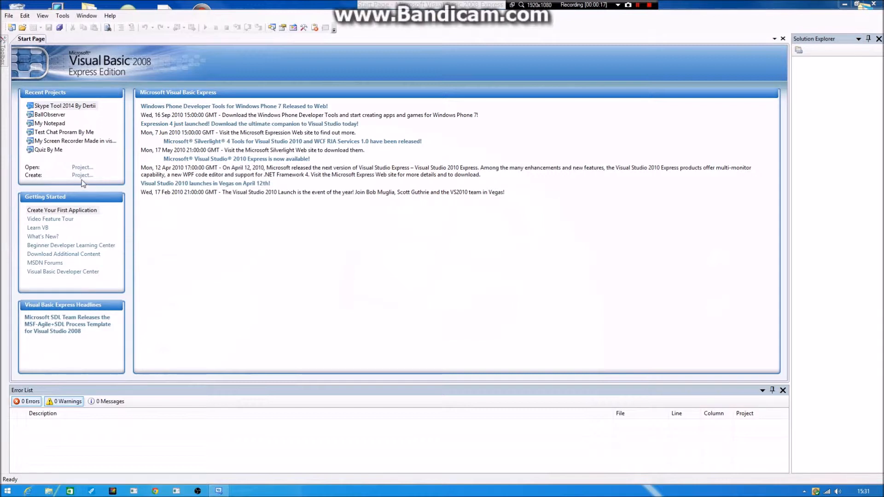
mouse_move(88, 176)
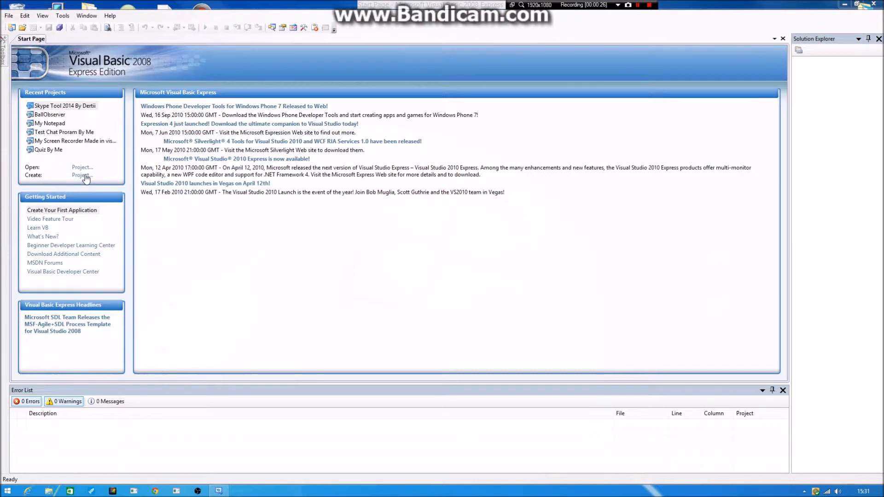
Name the new project 'Tutorial Spam Bot' and choose the Windows Forms Application template.
click(82, 175)
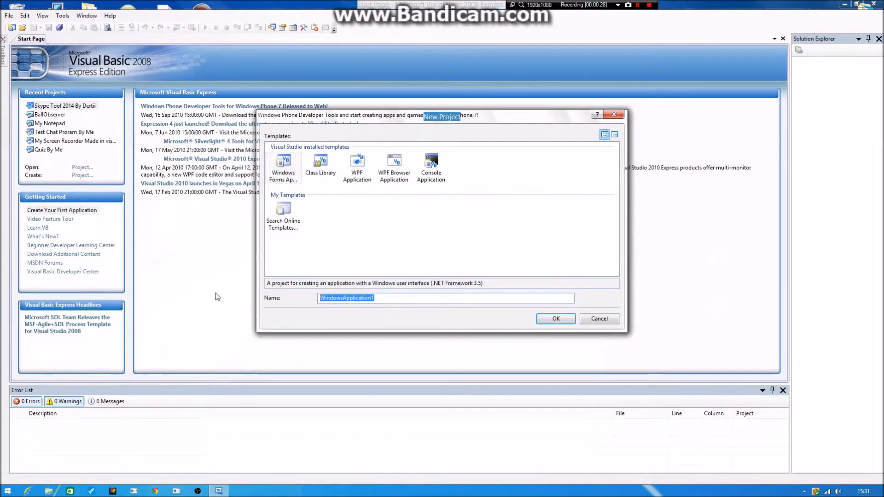
text(Tutor)
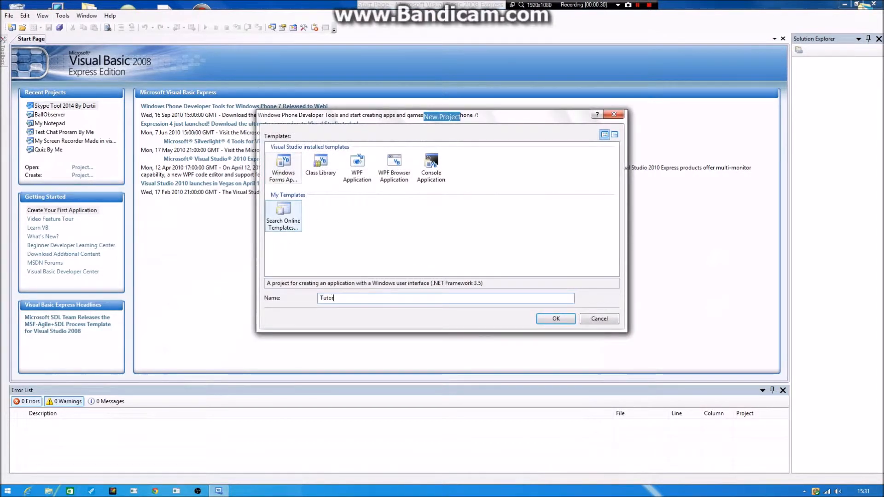
text(ial)
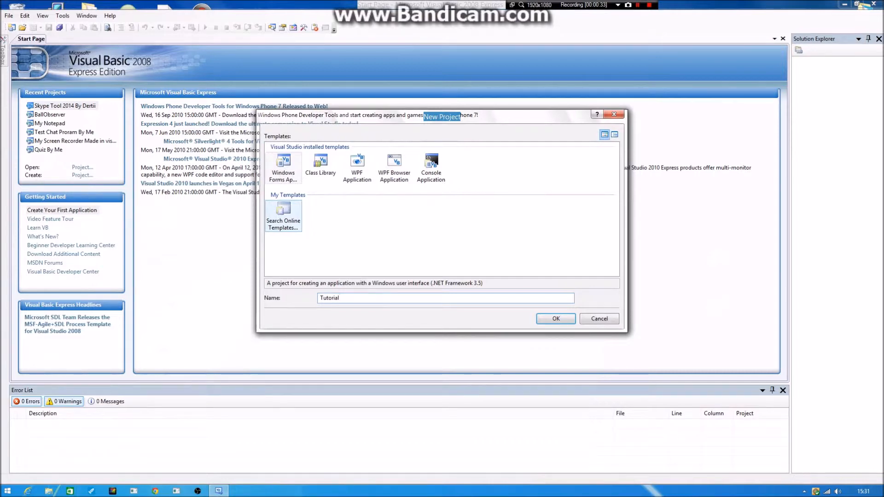
text(Spam)
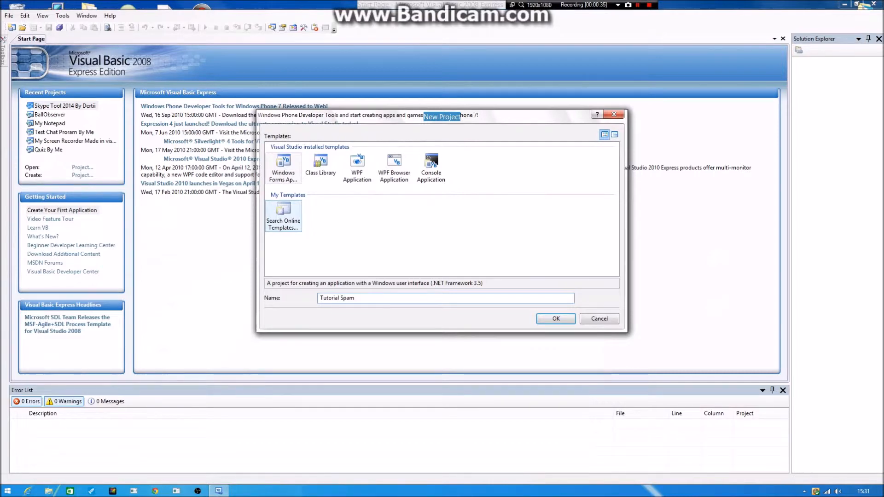
text(Bot)
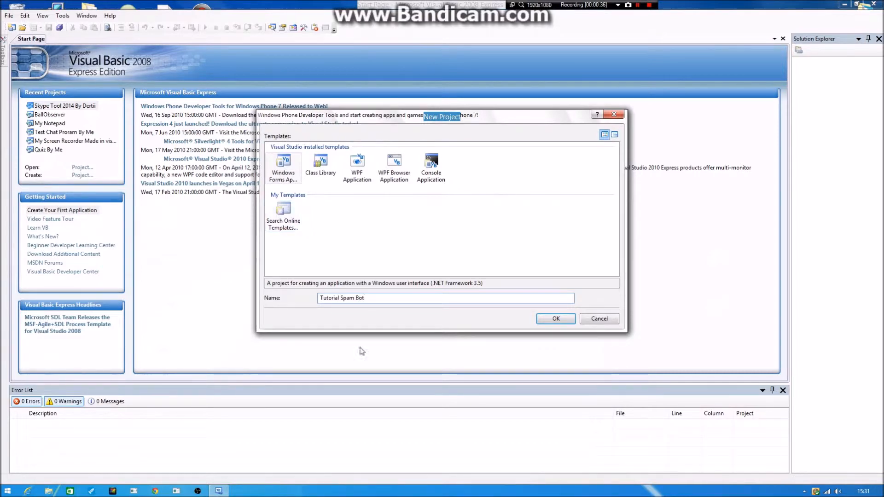
click(283, 167)
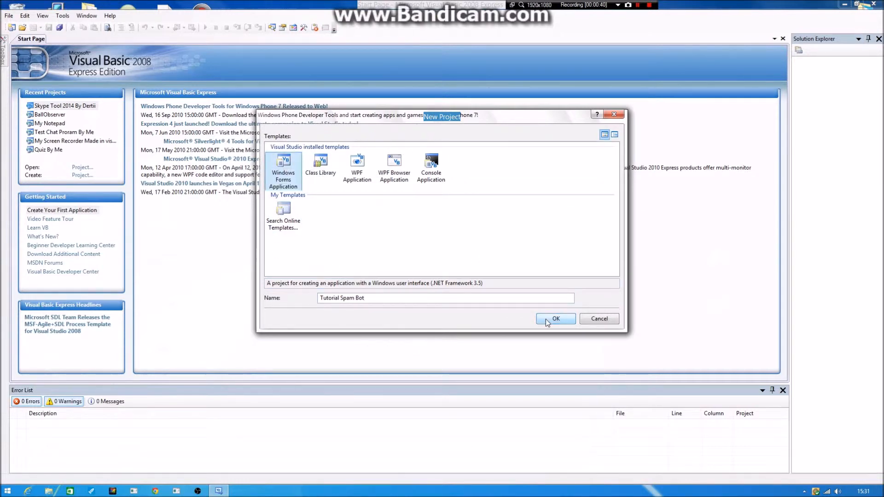
Create the project and set Form1's Text property to 'Tutorial Spam Bot'.
click(555, 318)
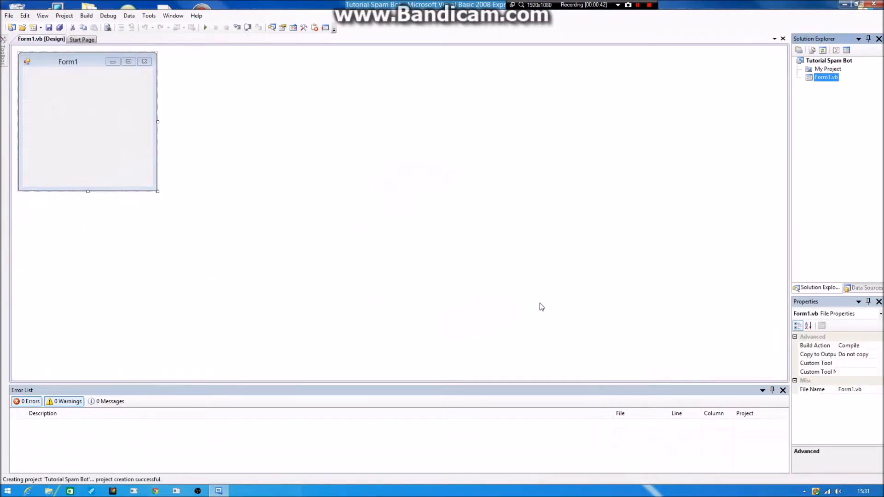
mouse_move(61, 69)
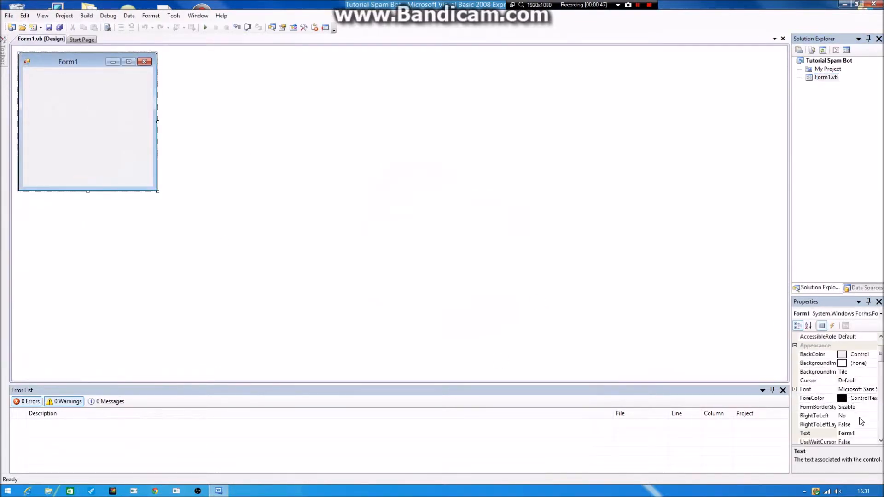
click(817, 433)
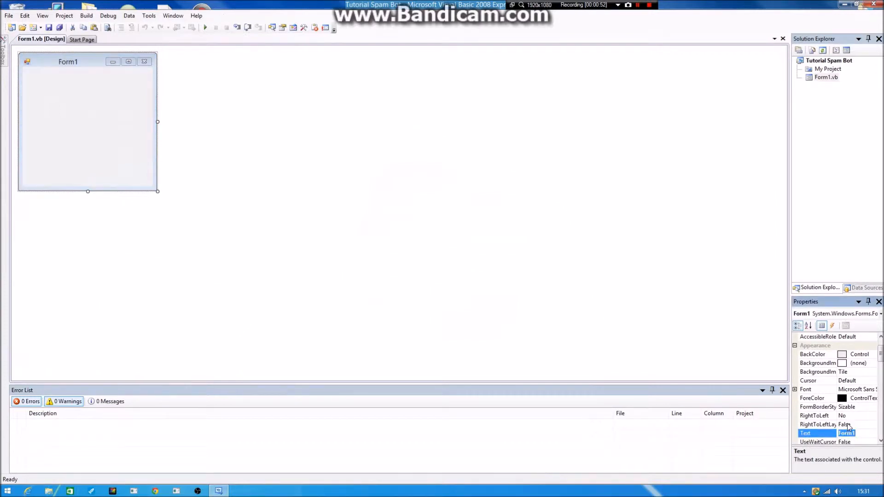
text(Tutorial S)
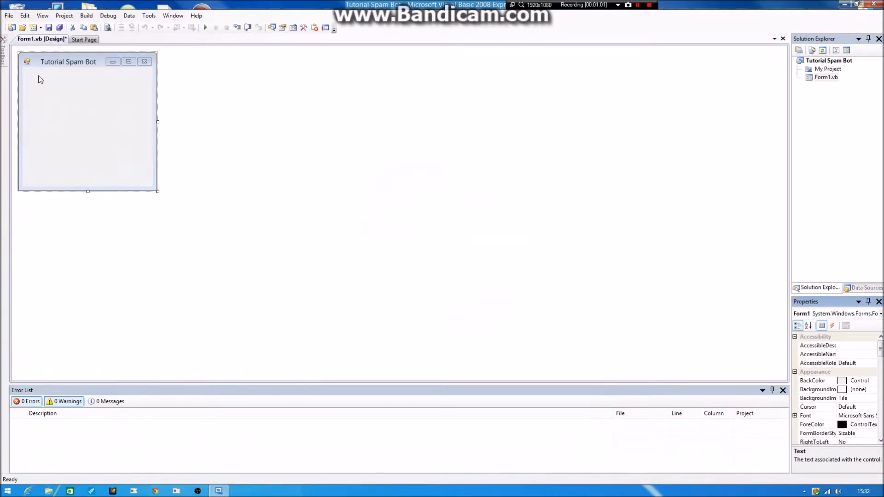
click(87, 112)
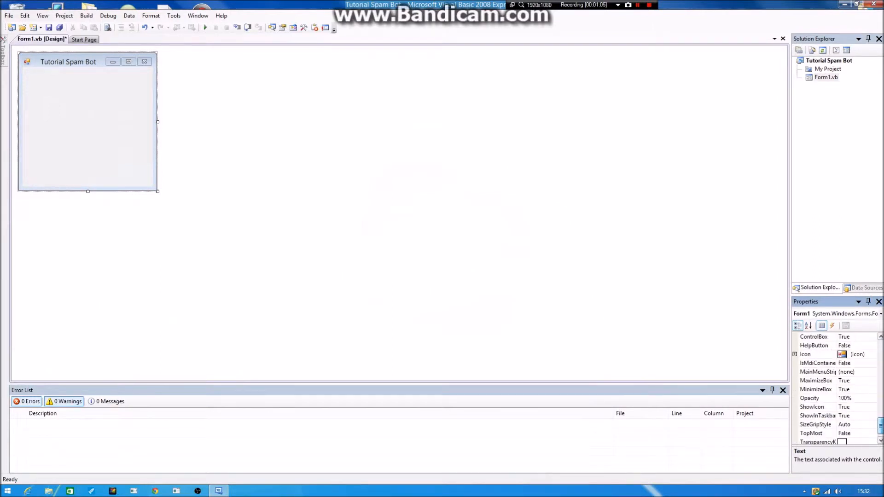
Scroll the Toolbox up to reach the Button control.
scroll(up, 3)
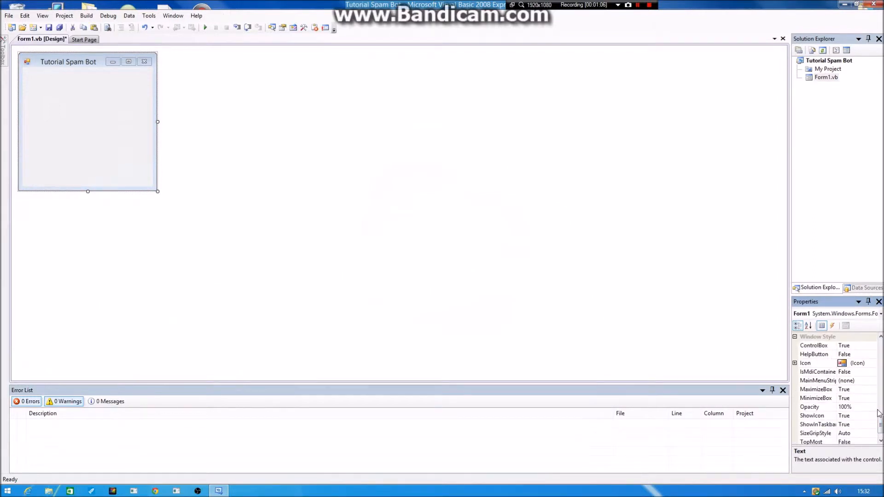
scroll(up, 3)
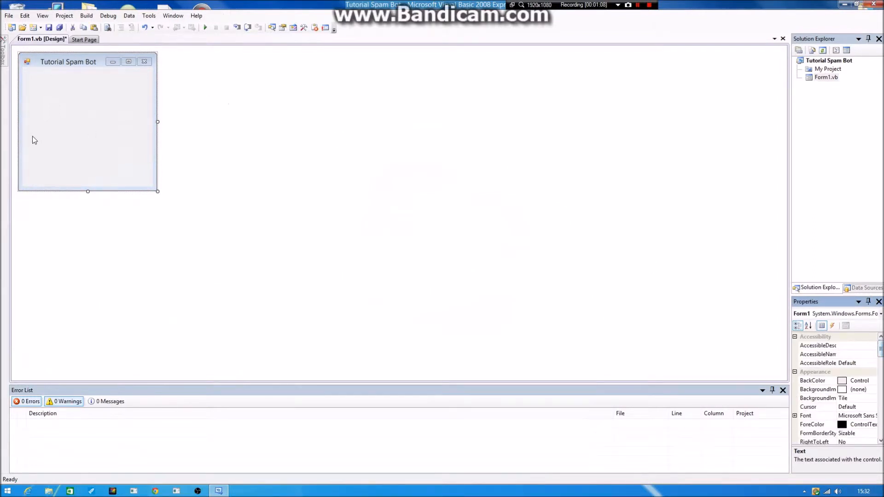
click(4, 53)
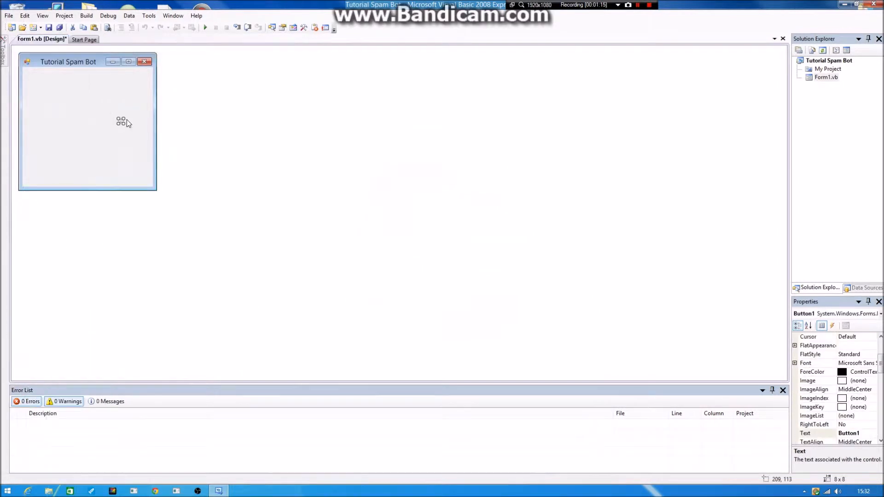
Place Button1 at the form's top-left with Button2 stacked beneath it.
right_click(121, 121)
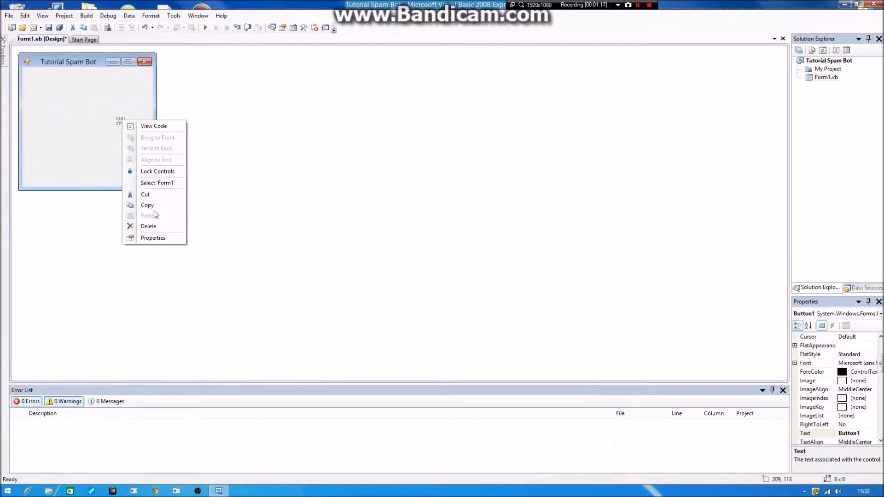
click(148, 227)
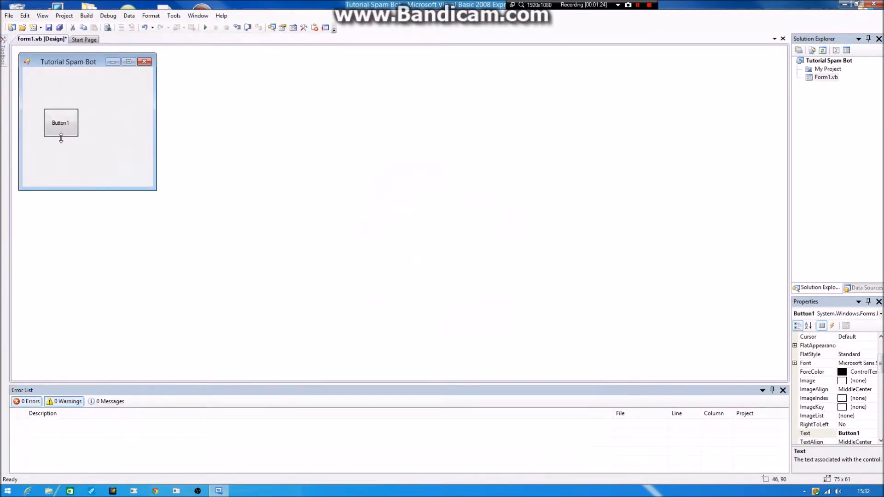
drag(61, 123, 45, 89)
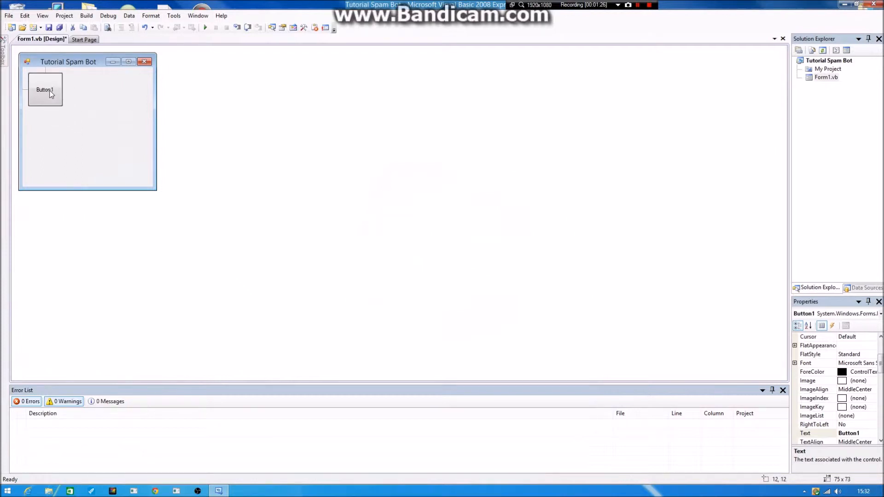
click(44, 90)
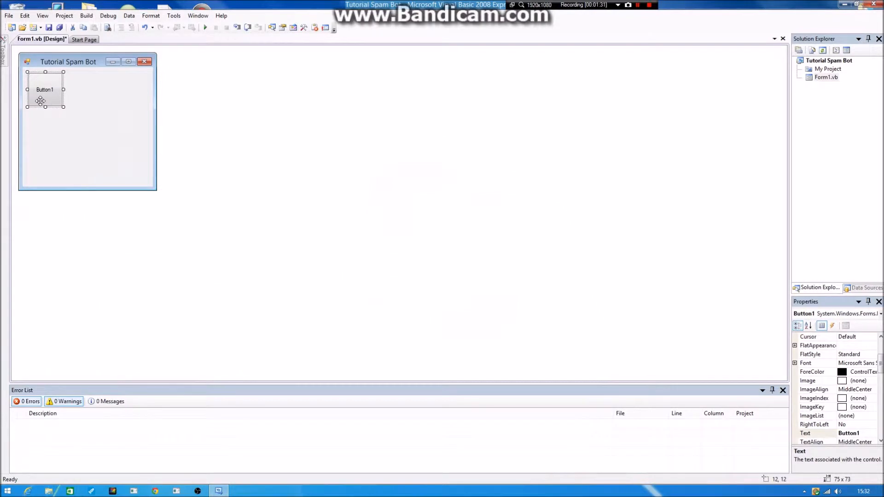
mouse_move(51, 102)
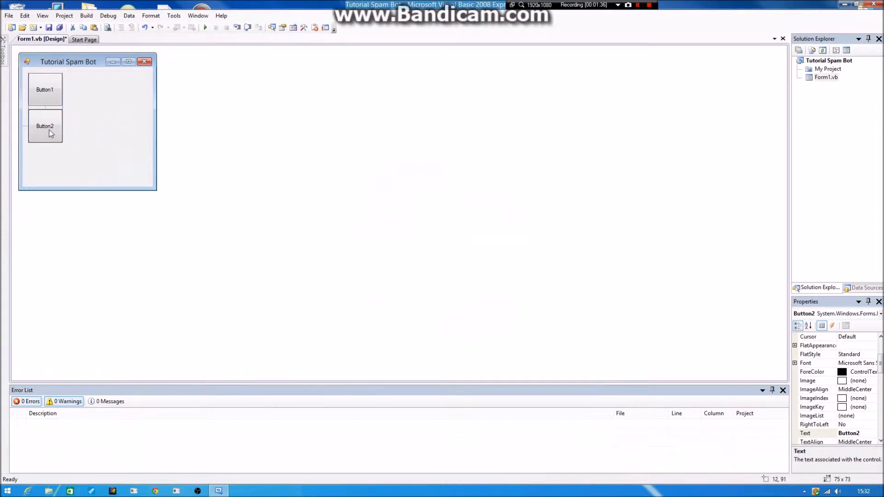
click(45, 127)
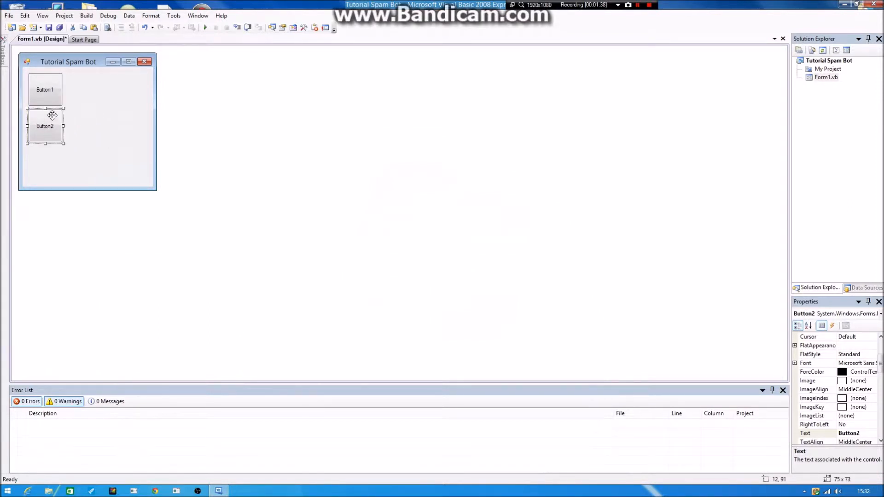
click(45, 90)
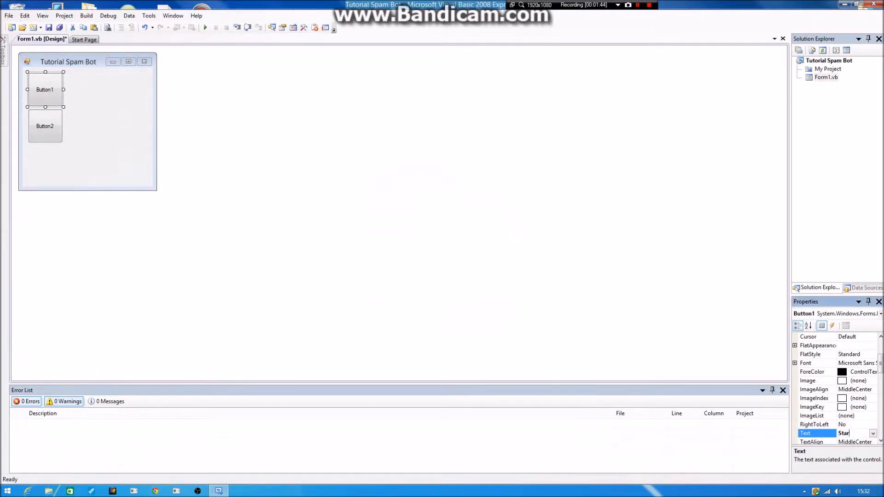
Label Button1 'Start' and Button2 'Stop', fixing the stray letter.
text(Start)
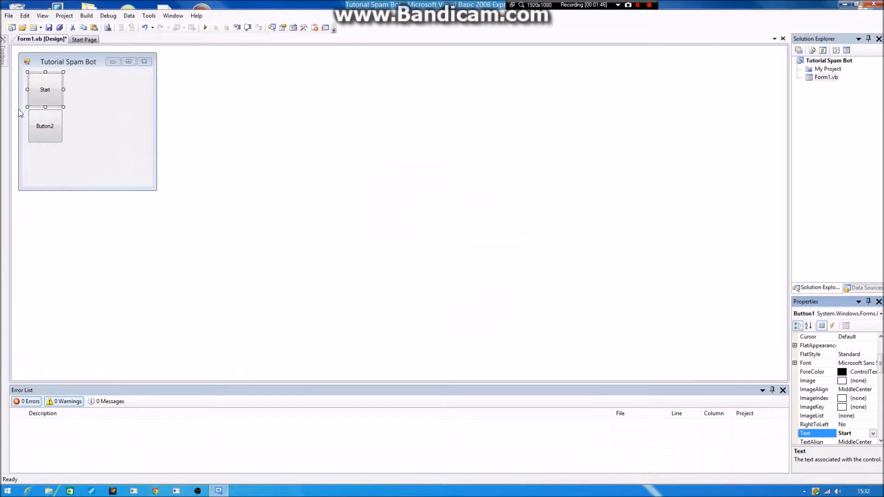
click(44, 126)
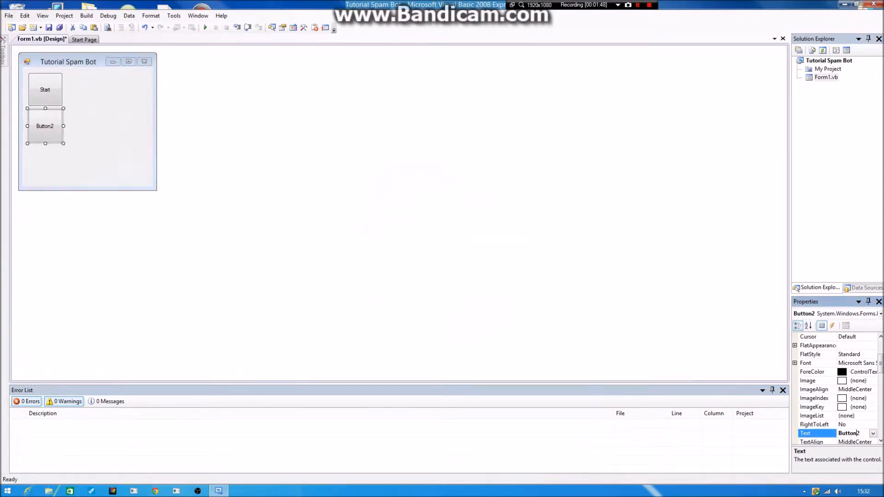
text(Stopo)
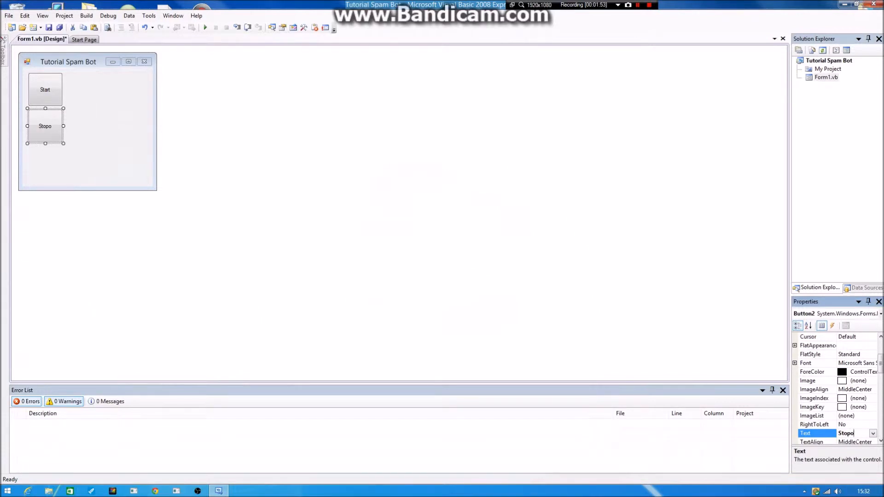
key(Backspace)
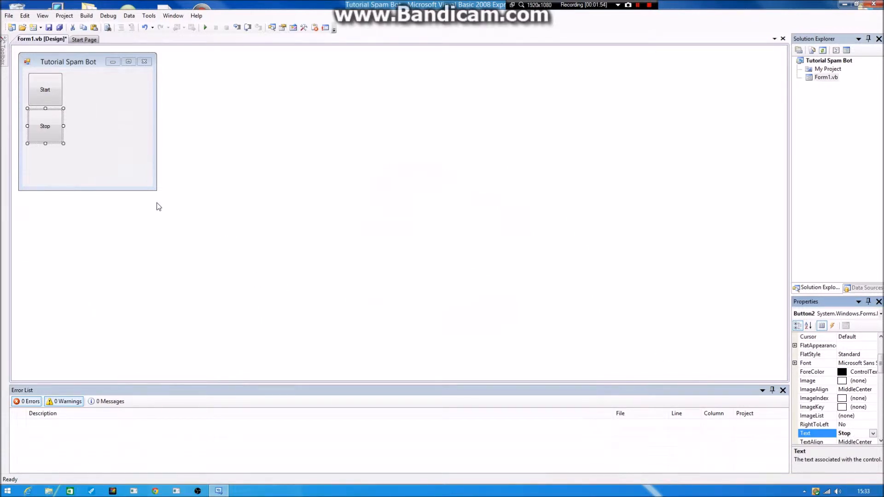
mouse_move(8, 61)
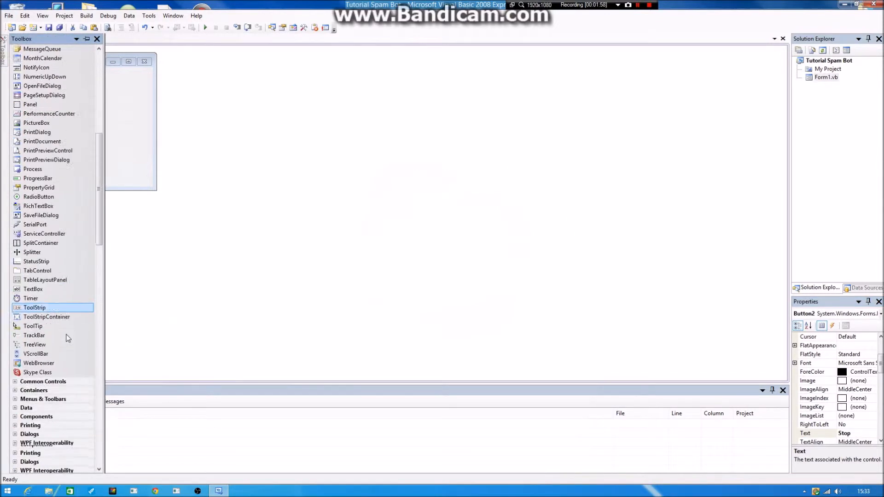
Add a TextBox beside the buttons and widen it toward the form's right edge.
scroll(down, 3)
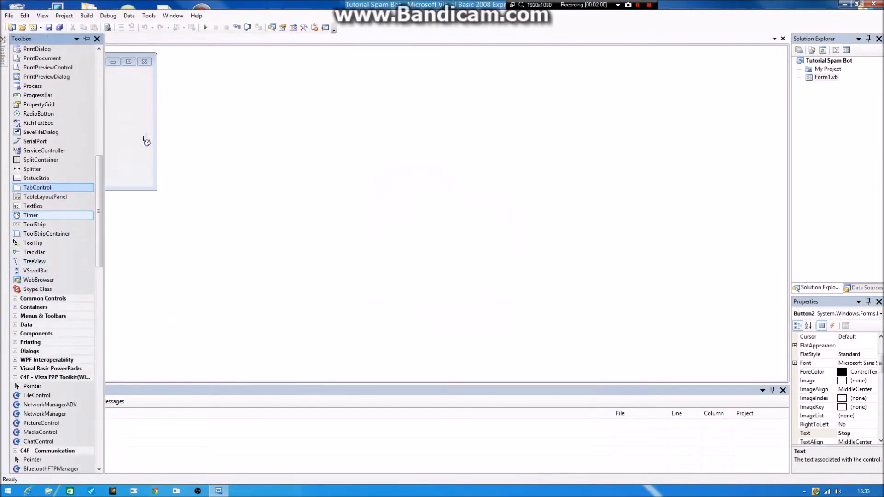
click(30, 214)
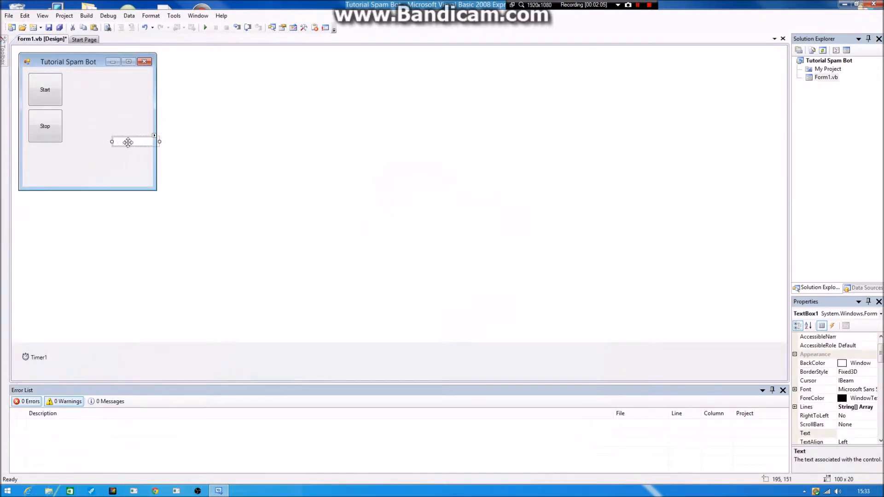
drag(133, 141, 95, 114)
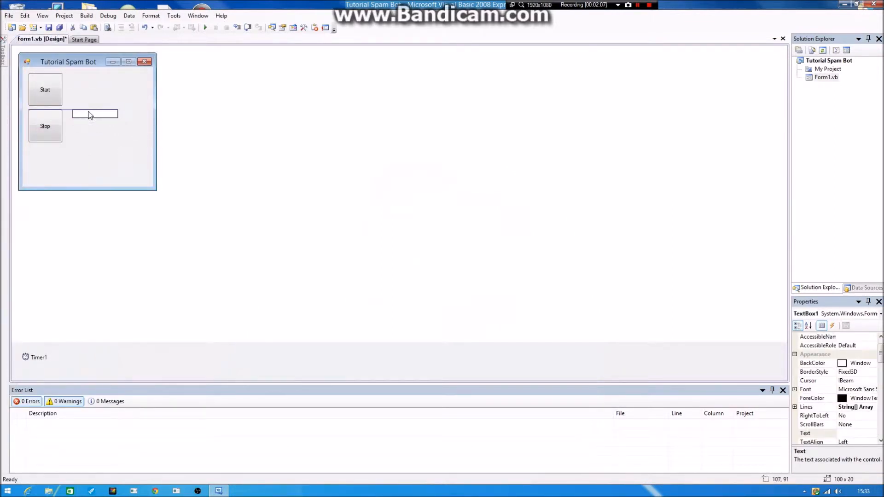
drag(94, 114, 88, 106)
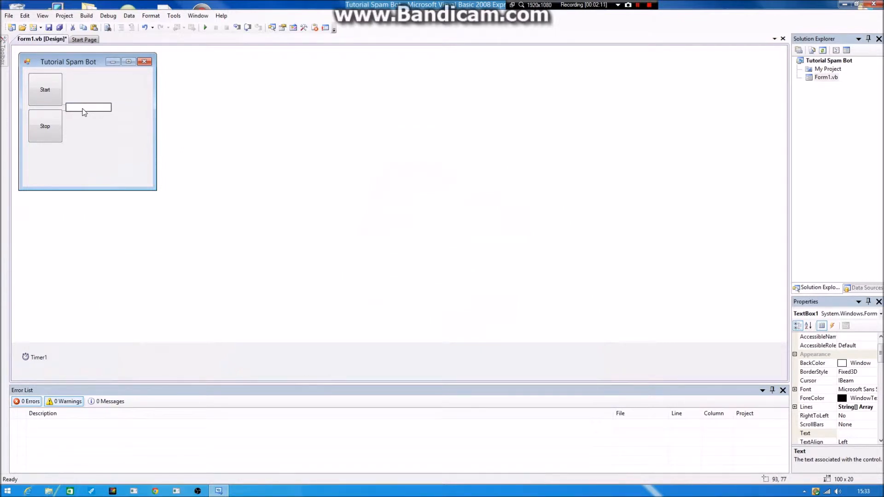
click(88, 107)
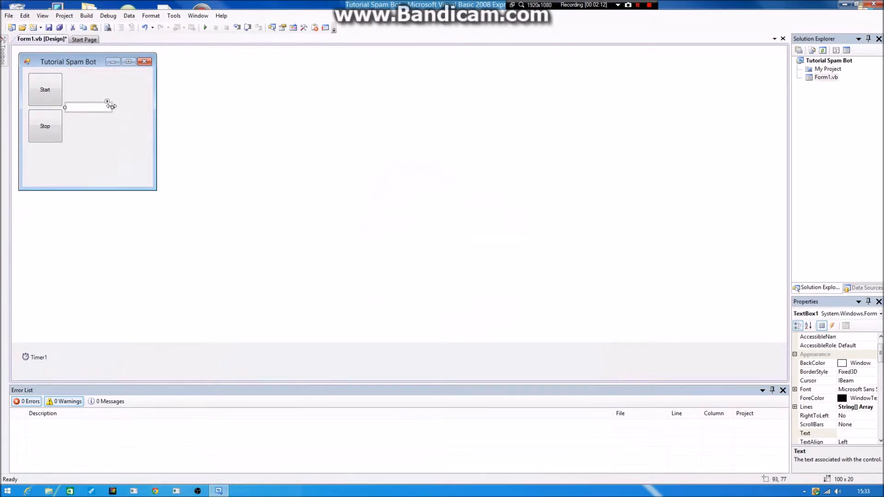
drag(107, 107, 148, 107)
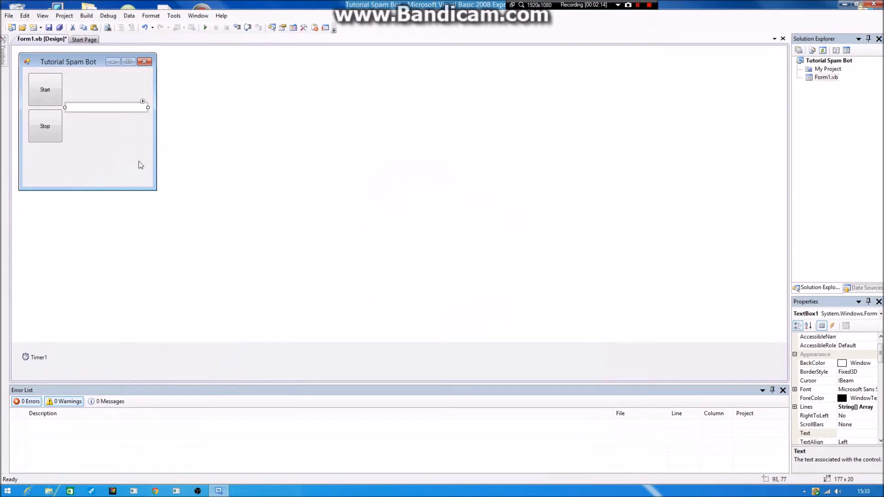
Shorten the form by dragging its bottom edge up.
click(85, 164)
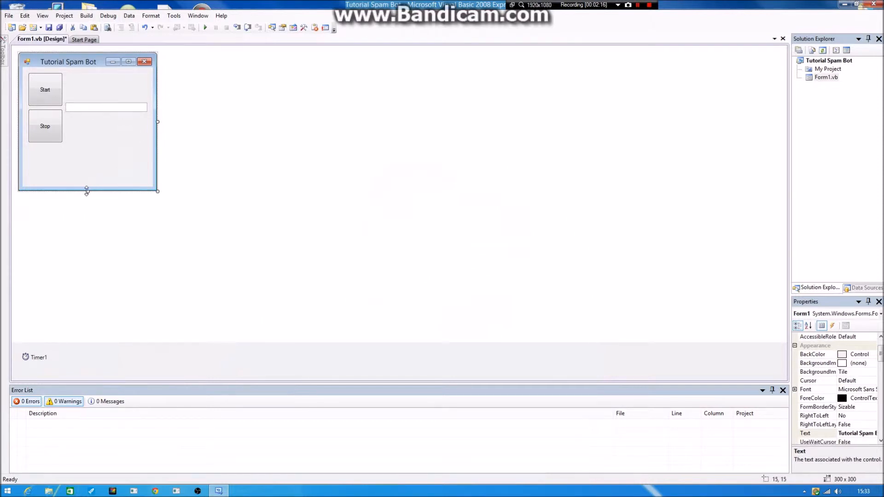
drag(86, 191, 88, 151)
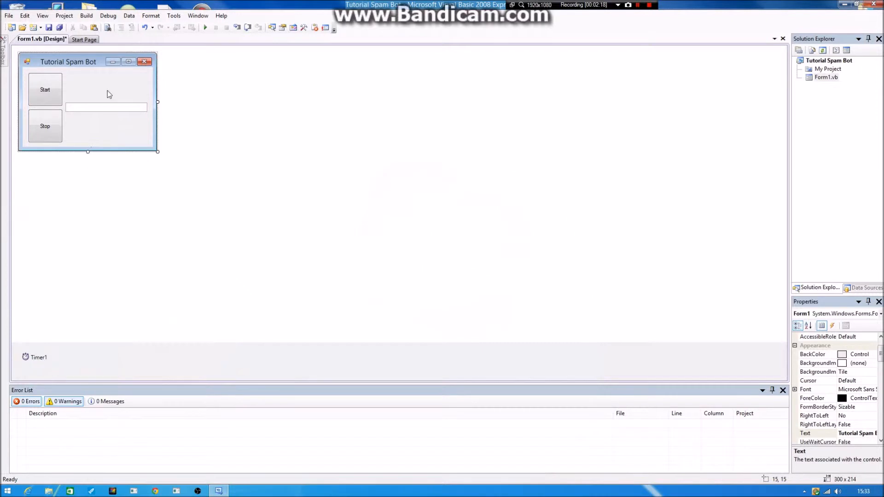
mouse_move(100, 117)
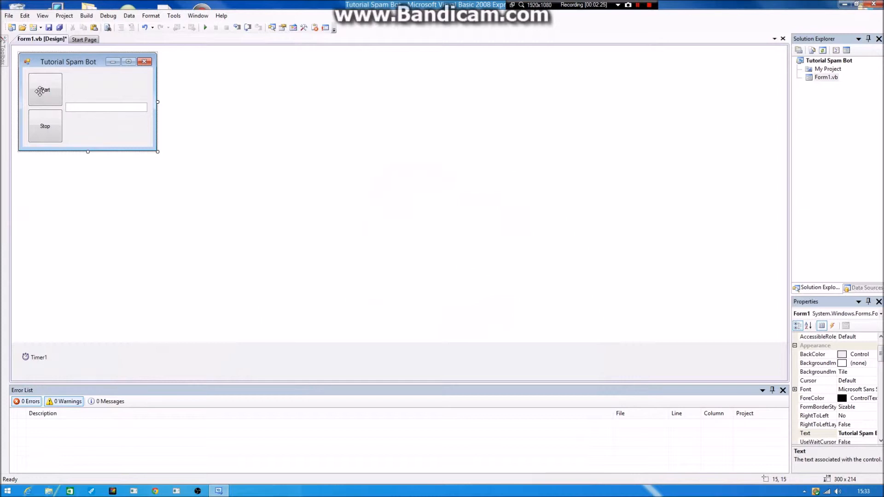
mouse_move(44, 358)
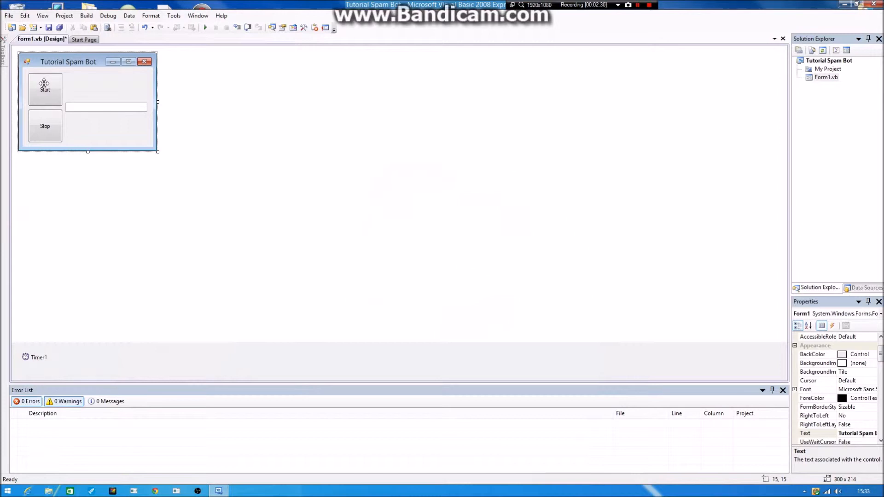
click(44, 89)
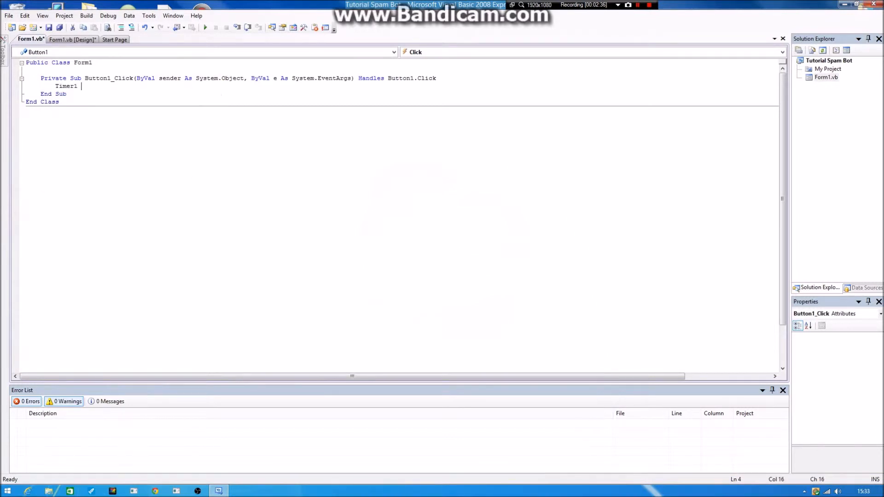
In Button1_Click write Timer1.Start = True, then minimise the window.
text(Timer1)
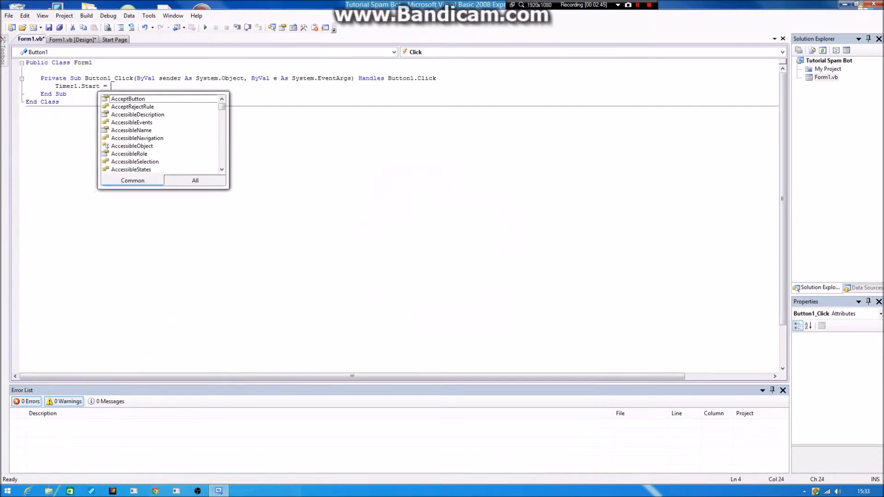
text(True)
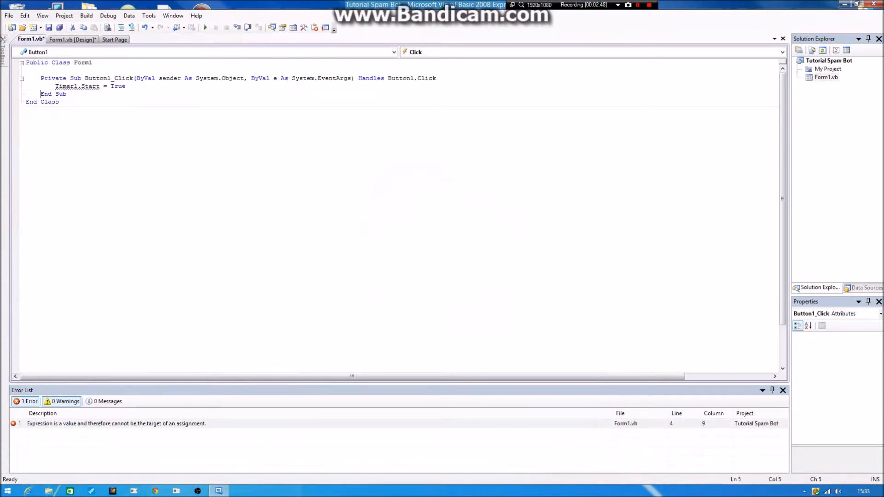
key(Backspace)
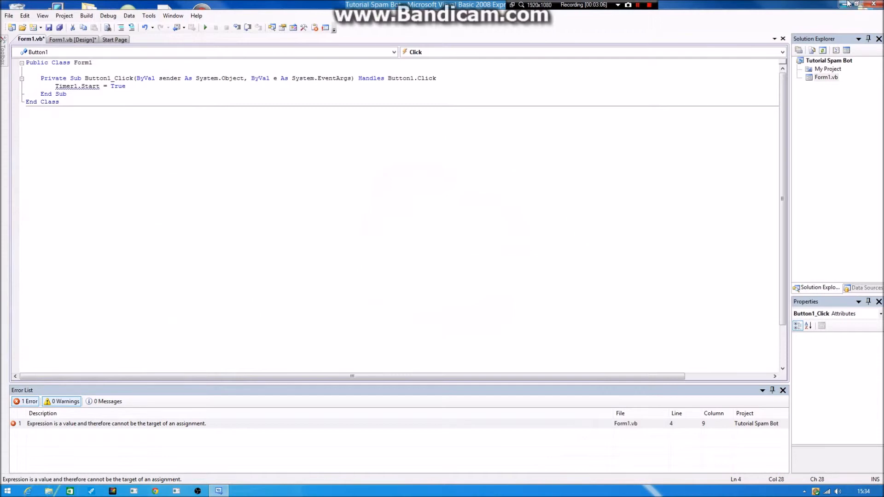
click(855, 5)
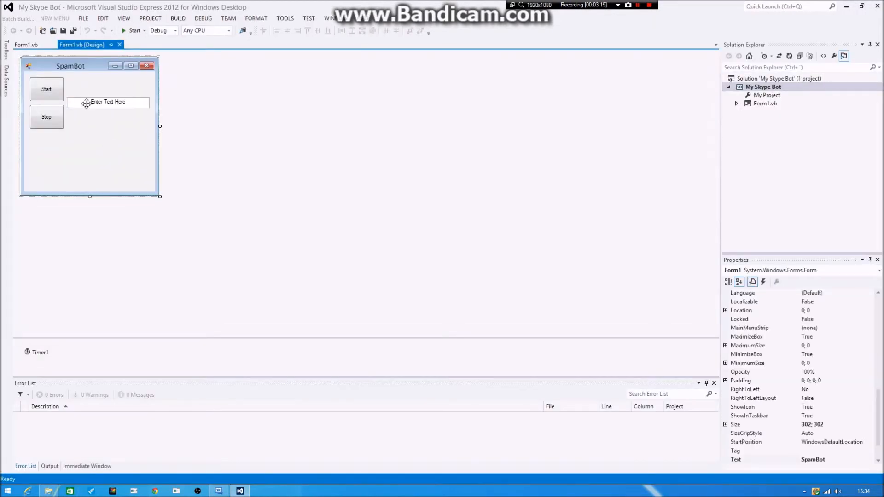
Return to the Tutorial Spam Bot code after reviewing the VS 2012 SpamBot form.
click(46, 90)
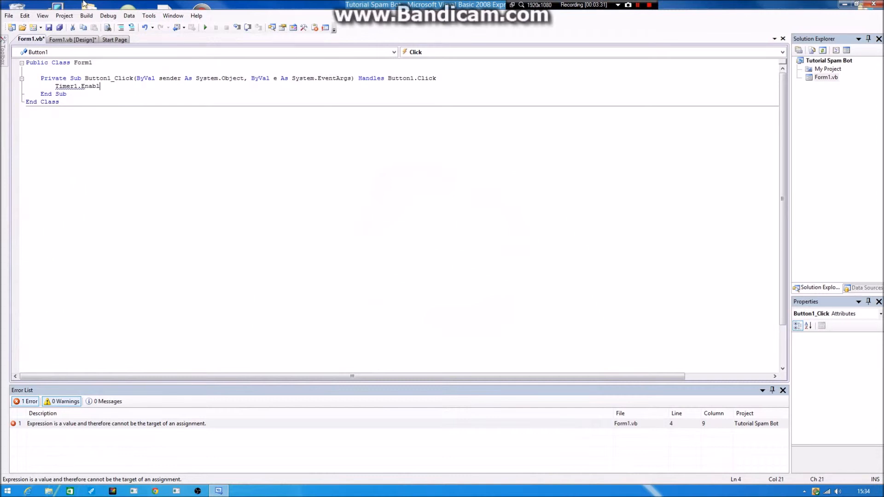
Change the line to Timer1.Enabled = True, then go back to the form designer.
text(es)
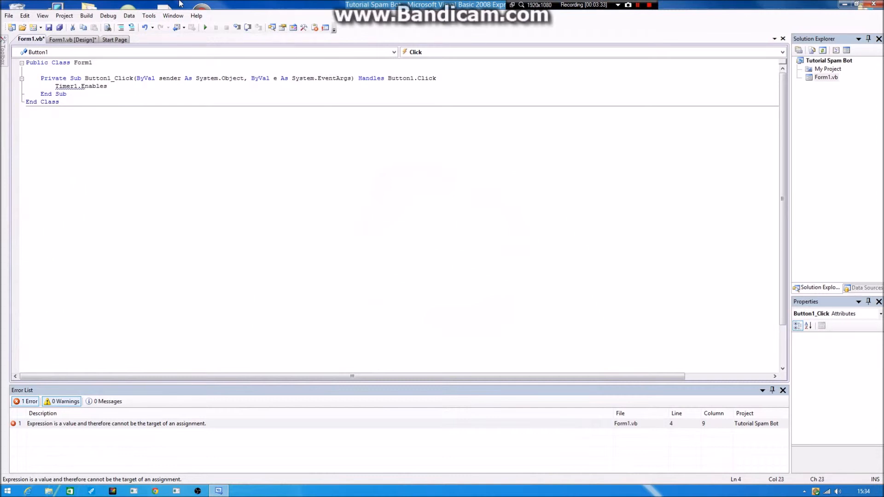
text(d)
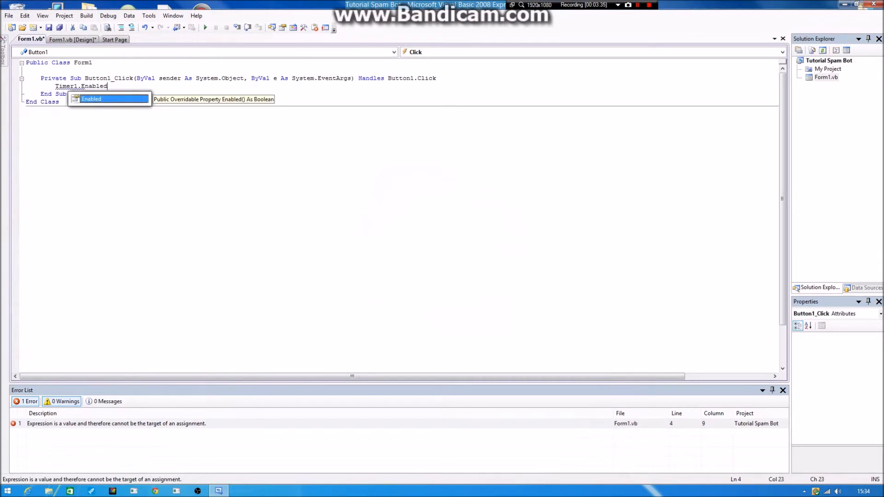
text(= True)
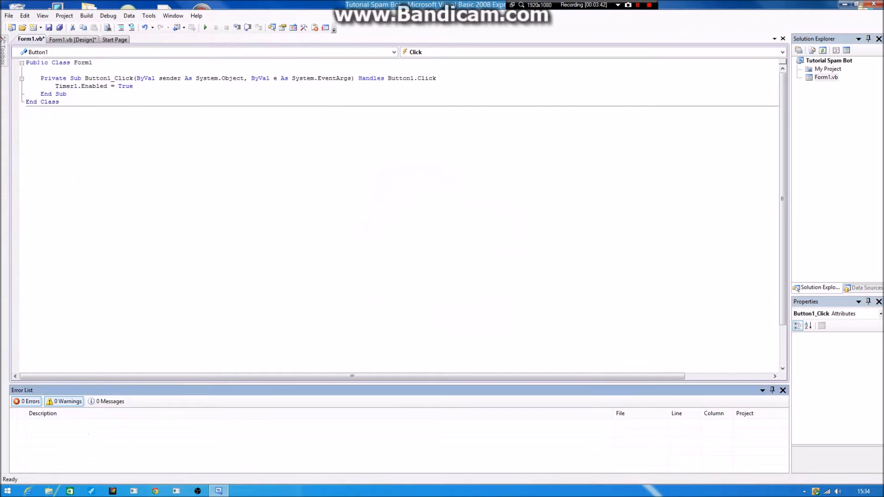
click(71, 39)
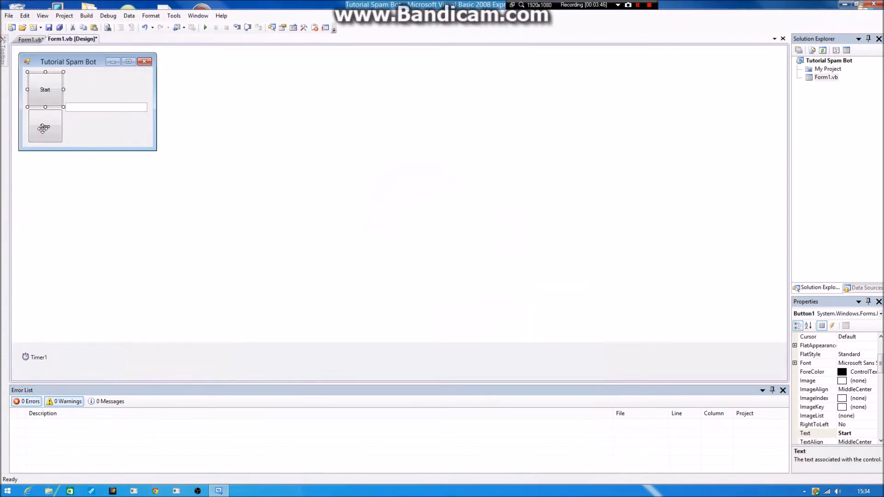
In Button2_Click write Timer1.Enabled = False, then return to the designer.
double_click(45, 127)
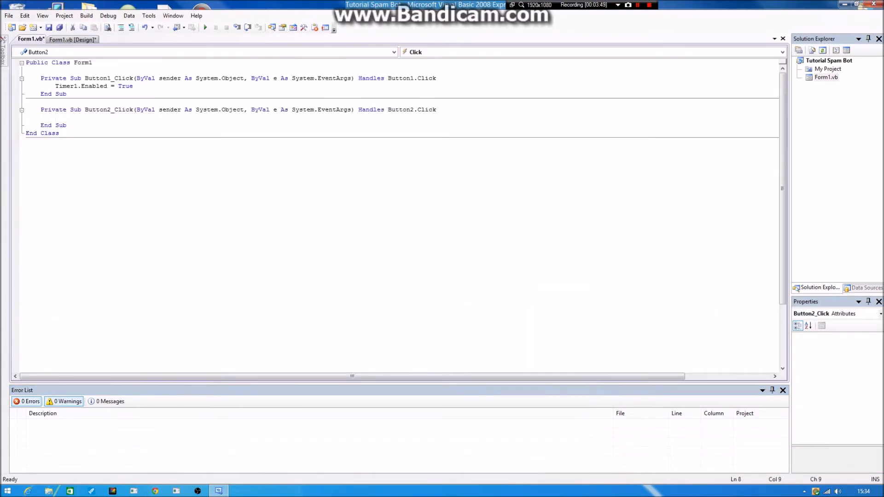
text(Timer1)
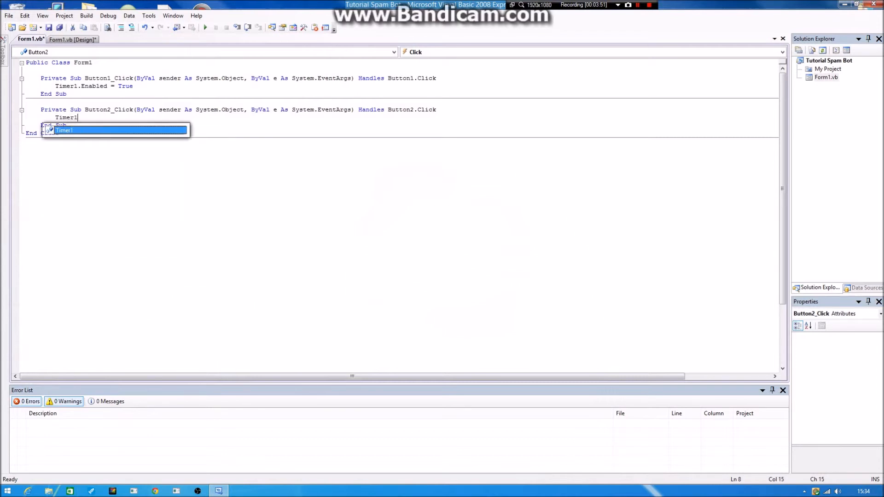
text(.Enabled = False)
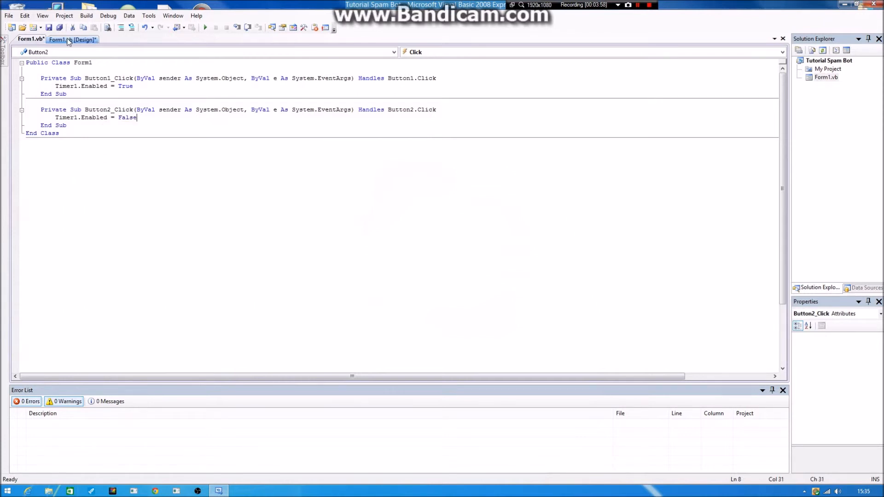
click(84, 39)
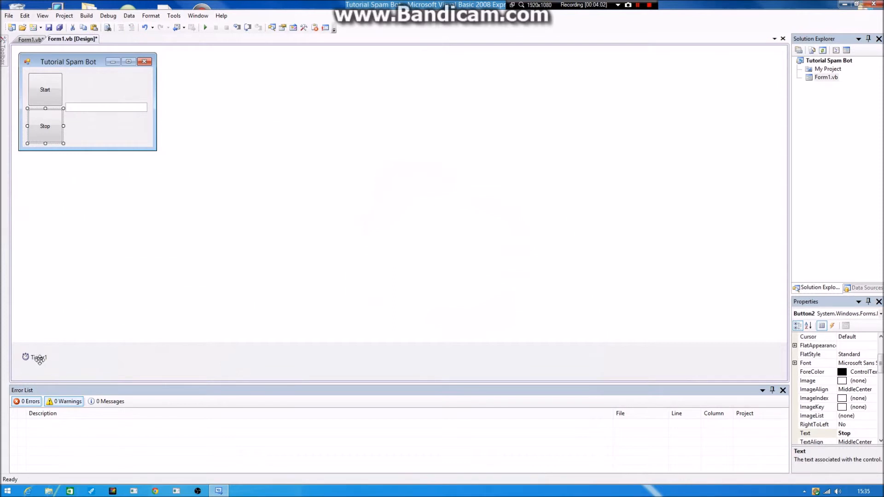
Create Timer1_Tick and write SendKeys.Send(TextBox1.Text).
click(36, 357)
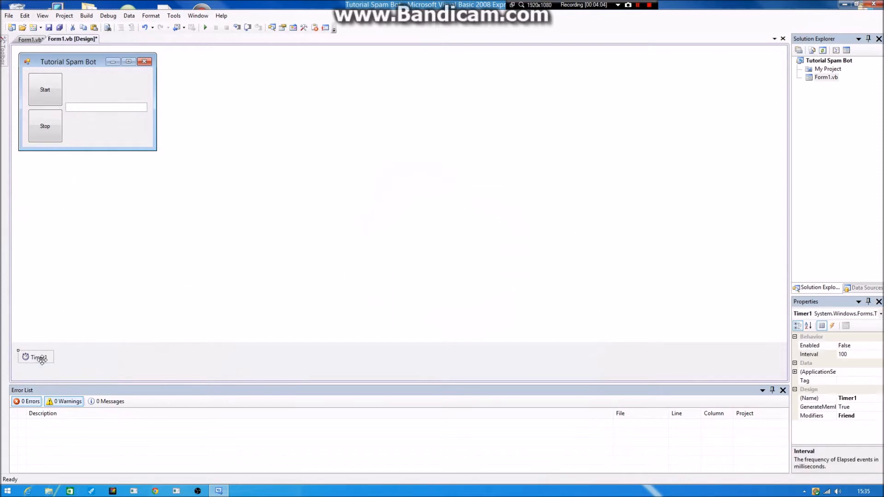
double_click(36, 357)
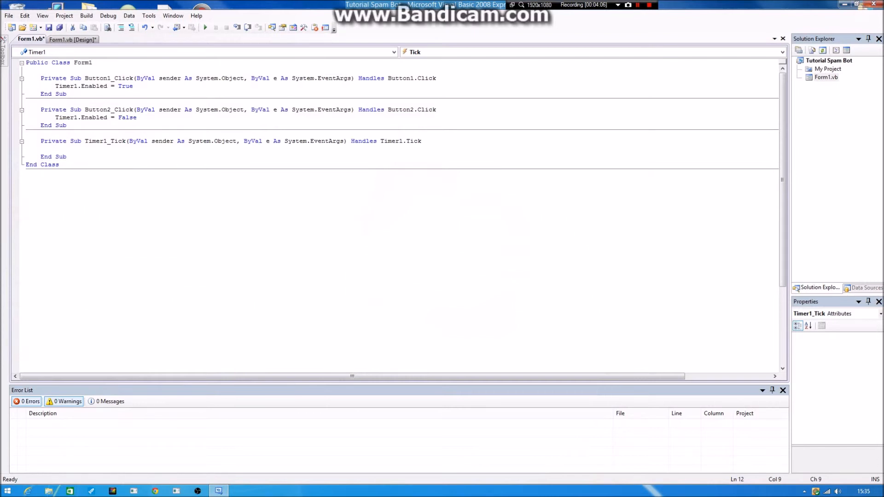
text(SendKey)
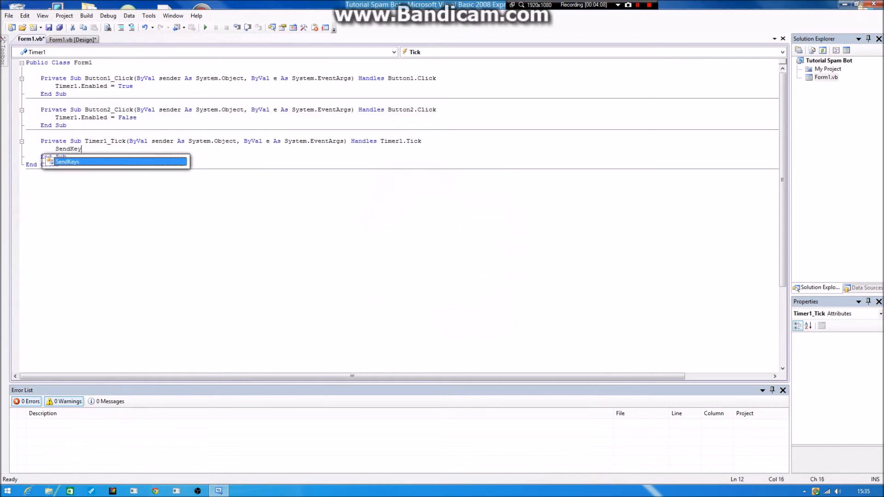
text(s)
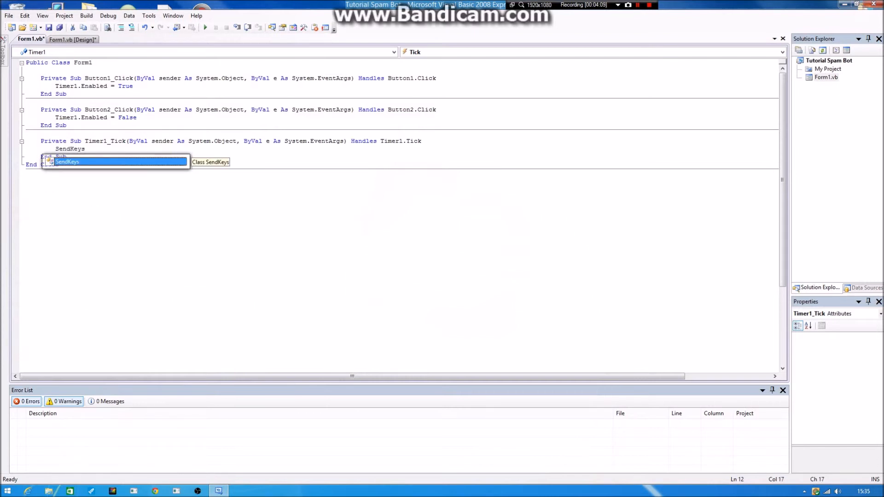
text(.Send()
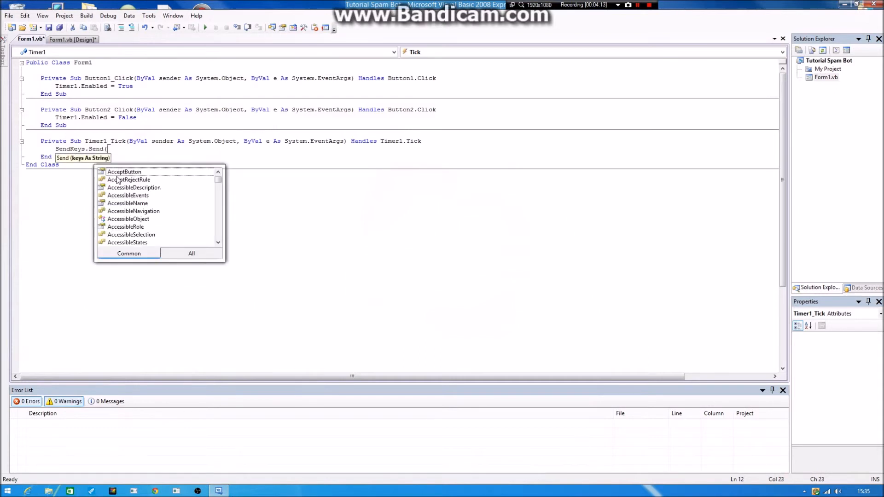
text(TextBox1.Text))
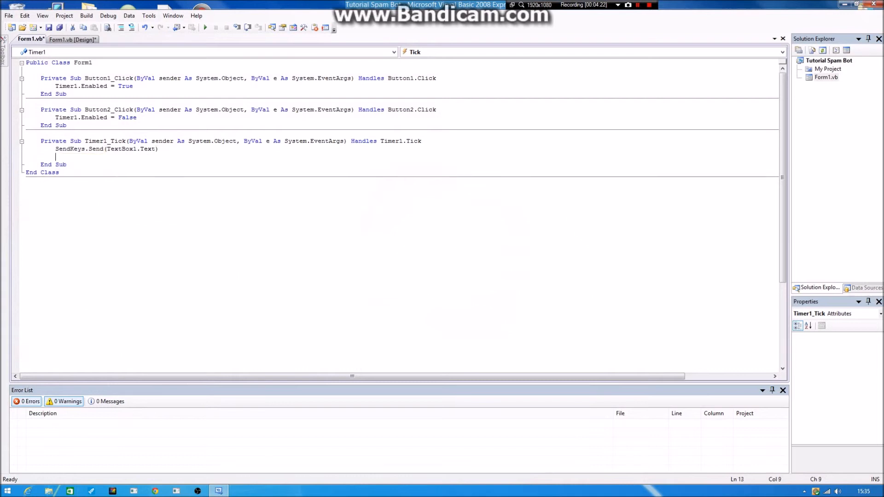
Add a second line SendKeys.Send("{Enter}") to the tick handler.
text(Send)
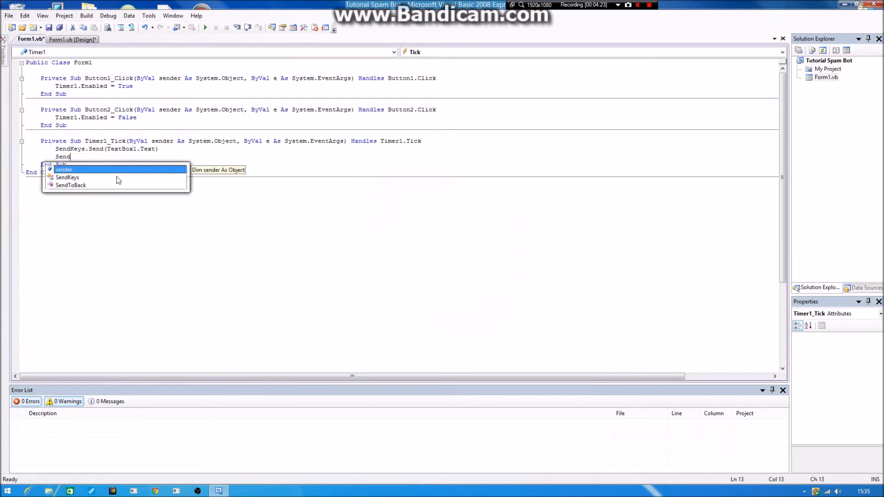
text(Keys)
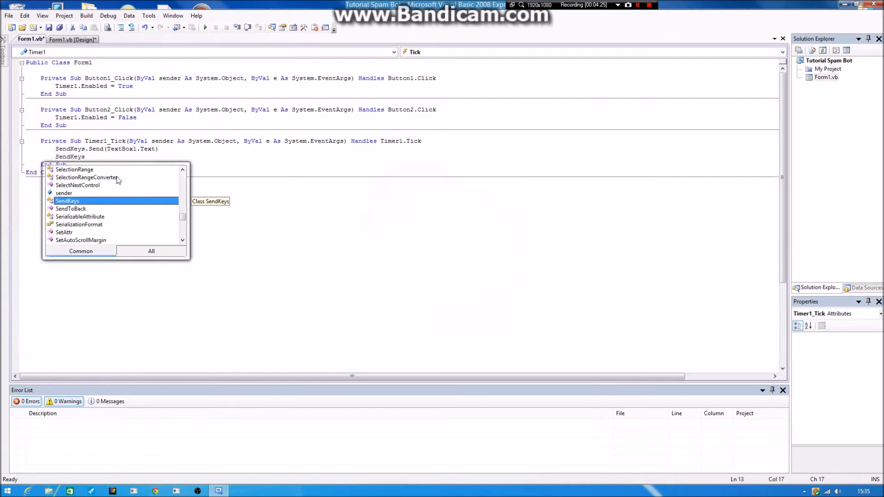
text(.Send()
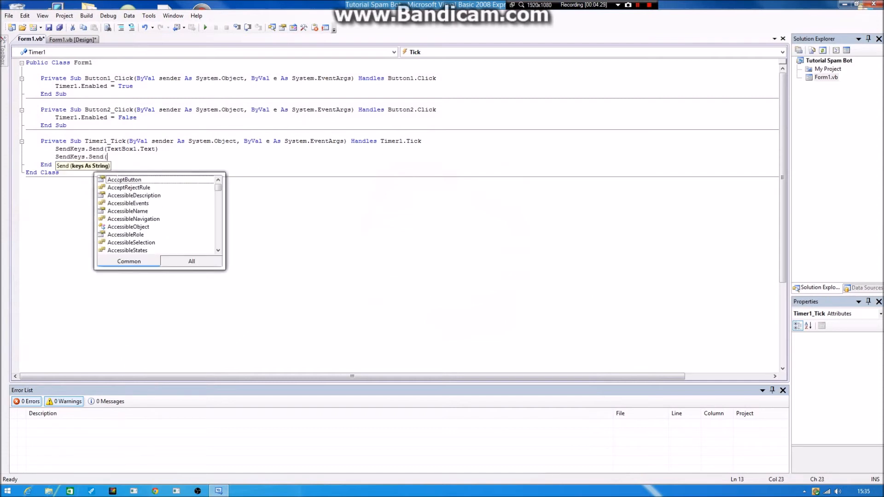
text(")
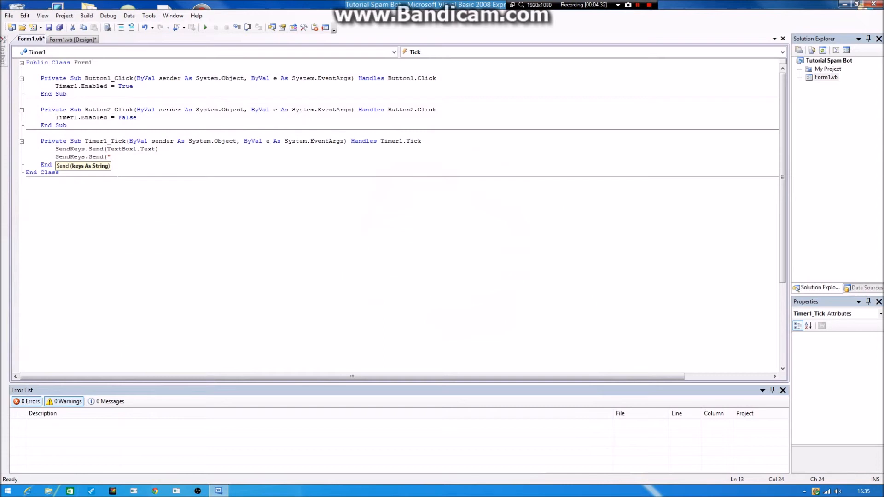
text(()
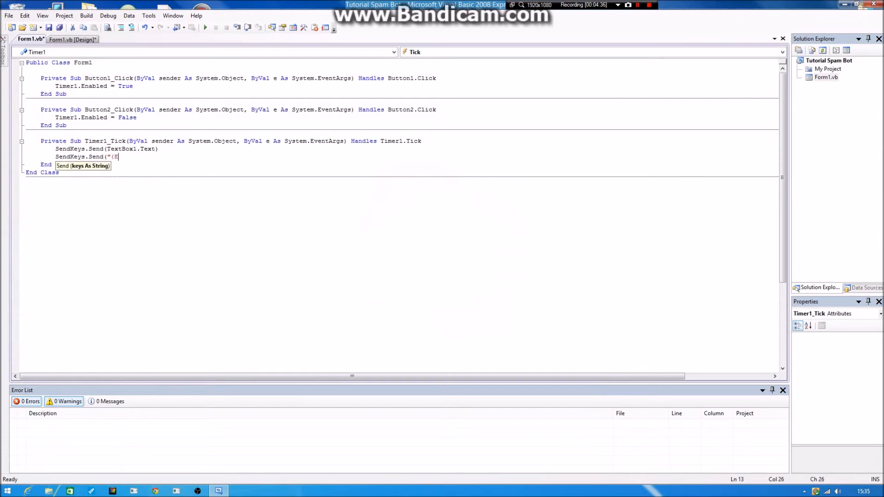
text(Enter)
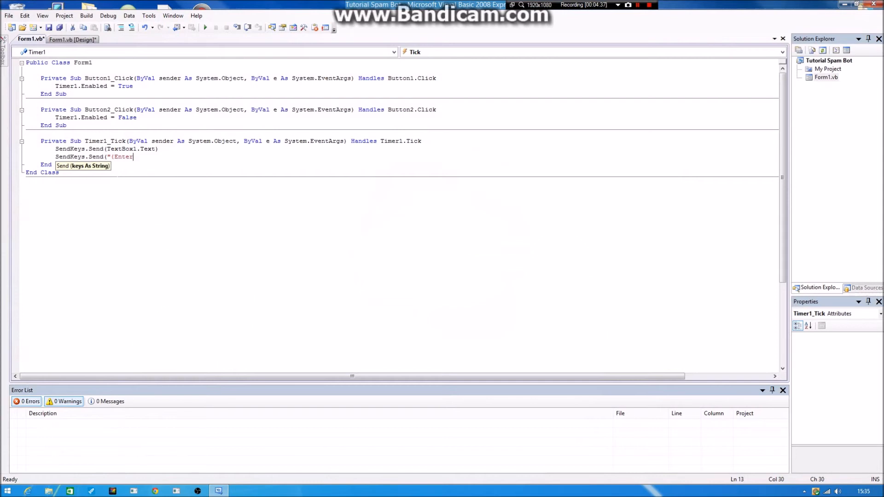
text(})
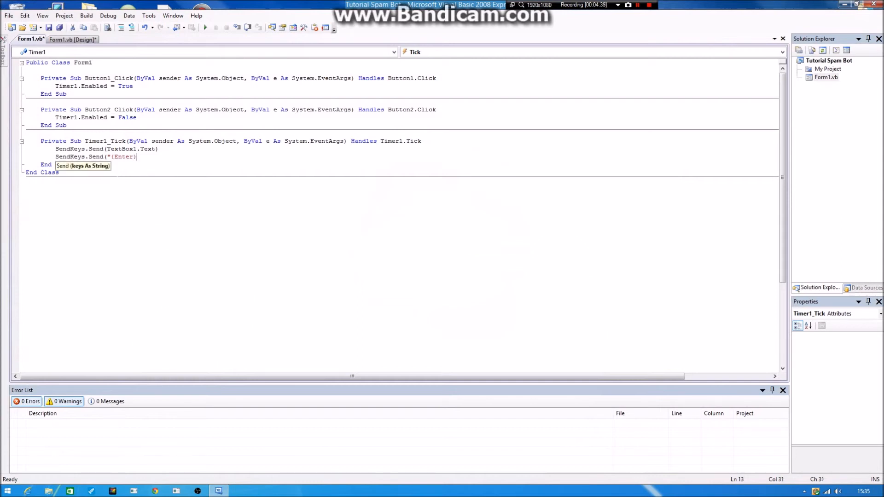
text("))
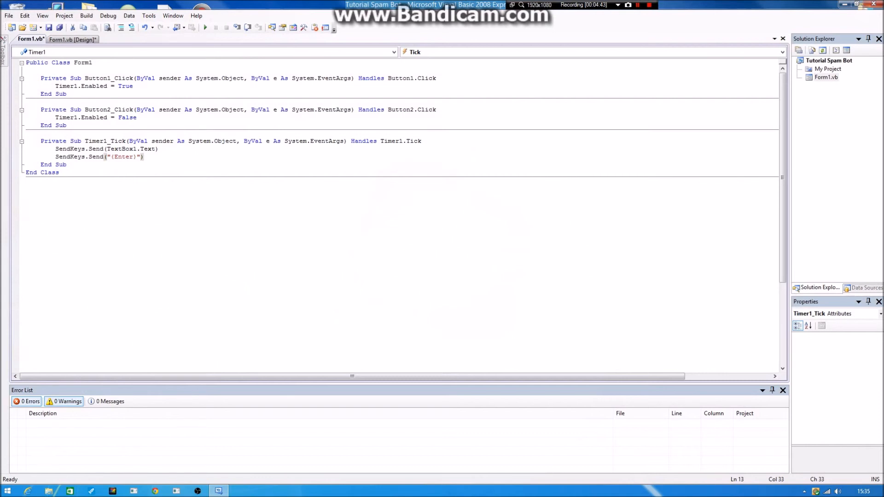
mouse_move(72, 39)
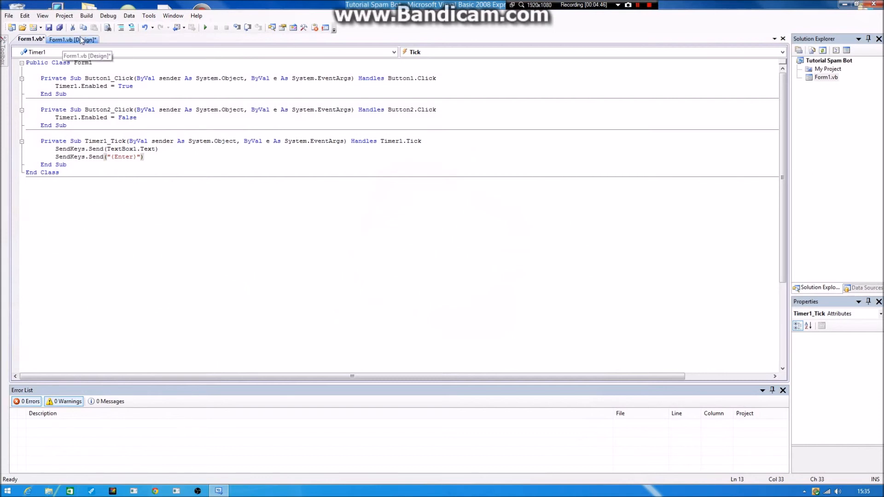
Launch the project, then find and start Notepad from the Windows search results.
click(72, 38)
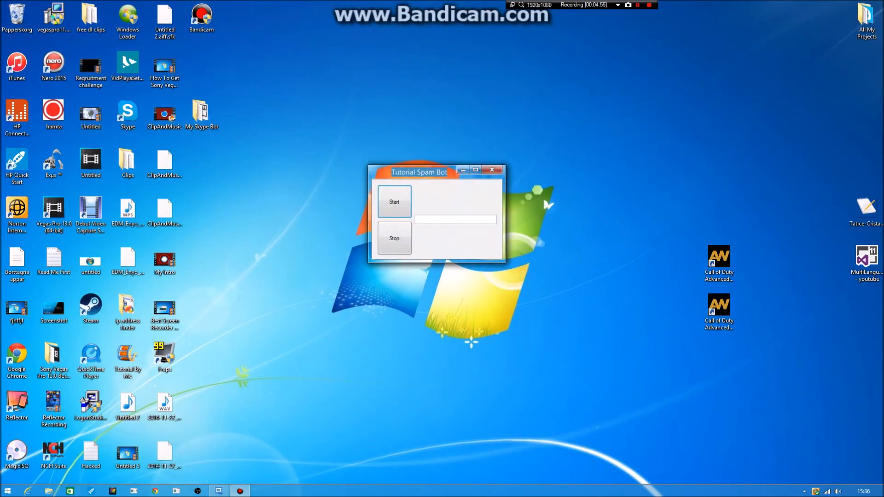
text(note)
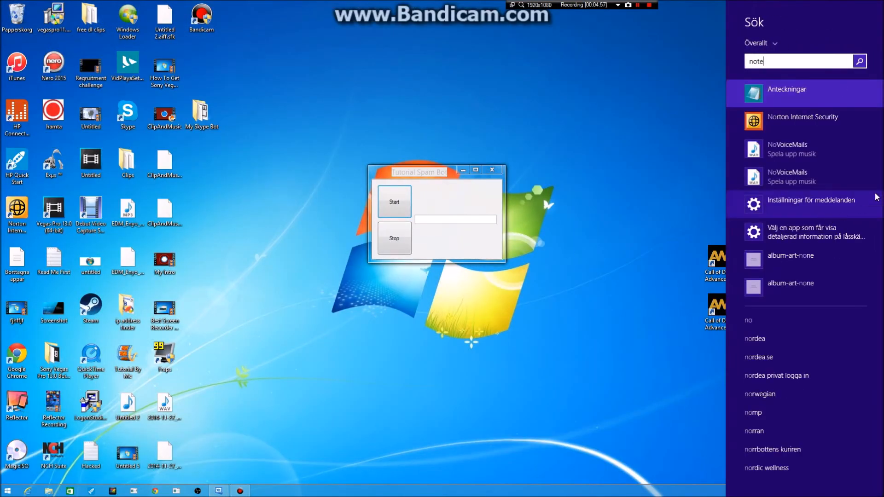
click(786, 89)
text(Skjfosjfos)
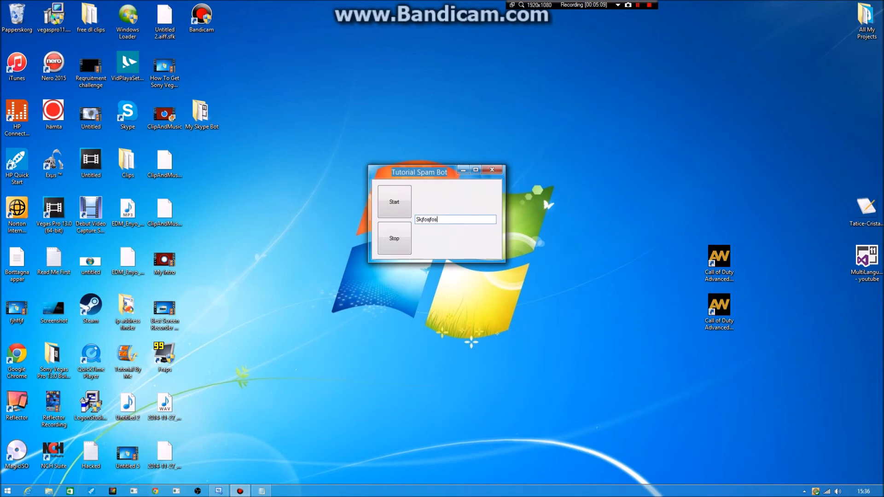
mouse_move(351, 183)
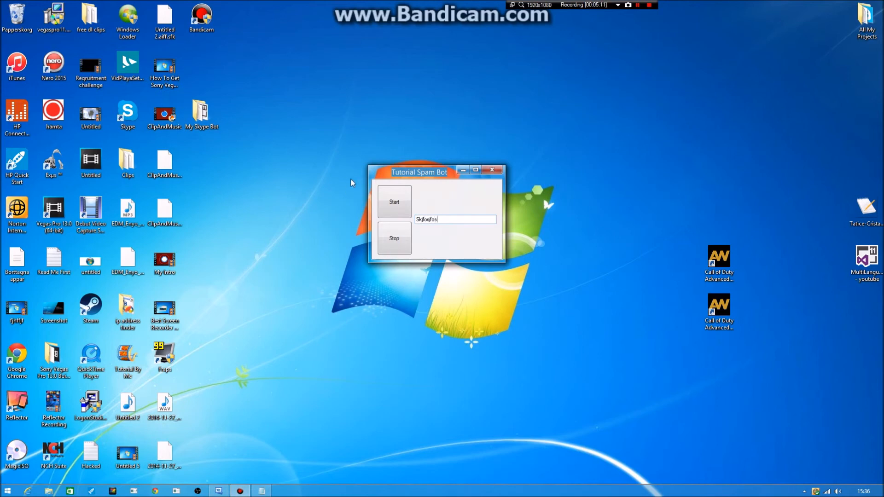
Start the bot so Notepad fills with repeated lines of Skjfosjfos.
click(394, 202)
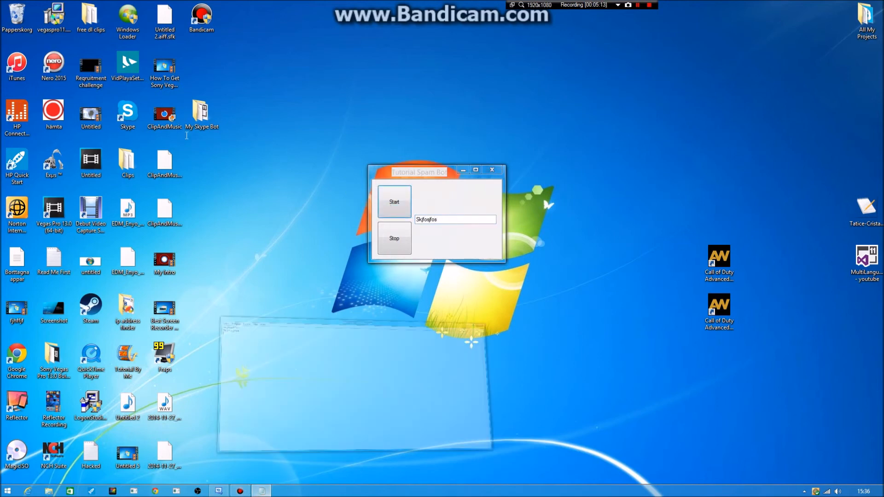
click(394, 202)
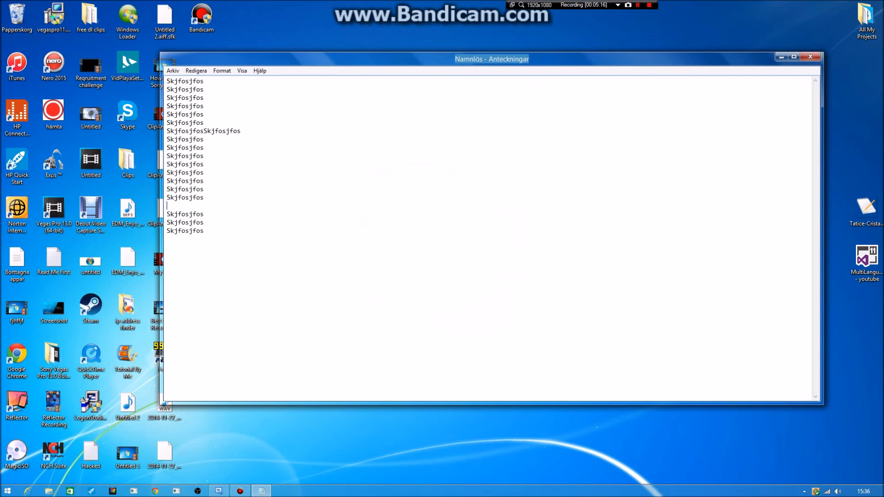
text(Skjfosjfos)
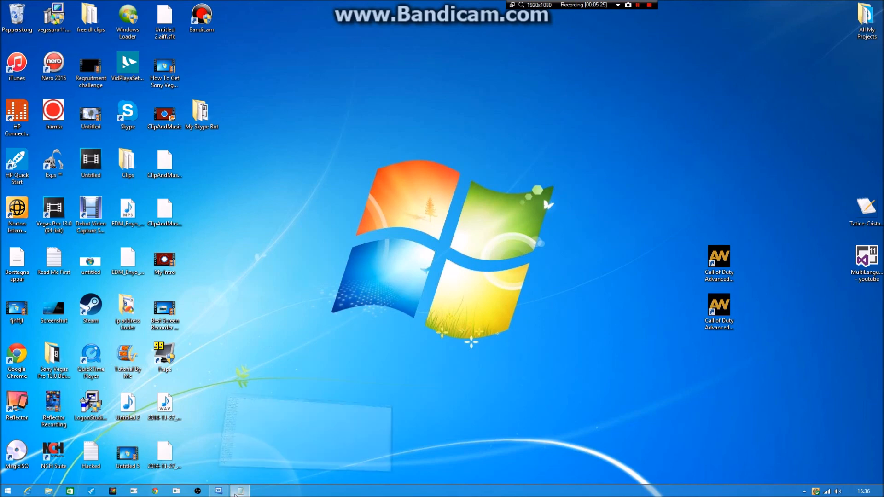
click(239, 491)
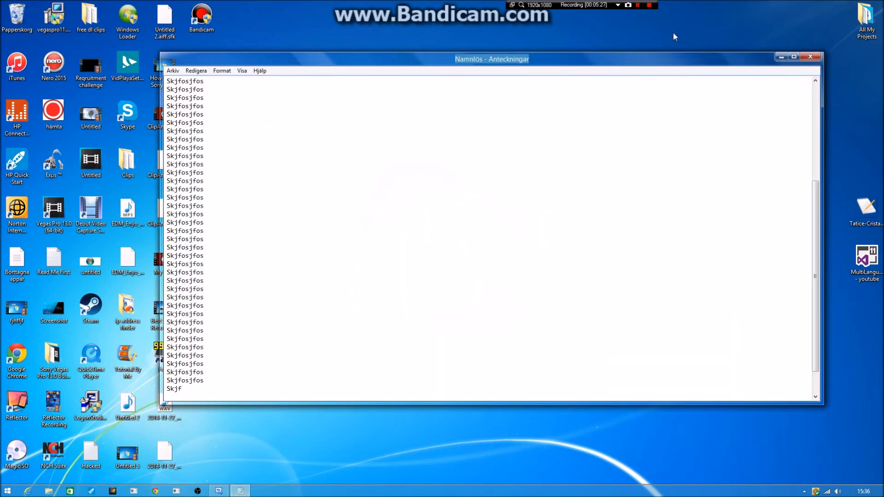